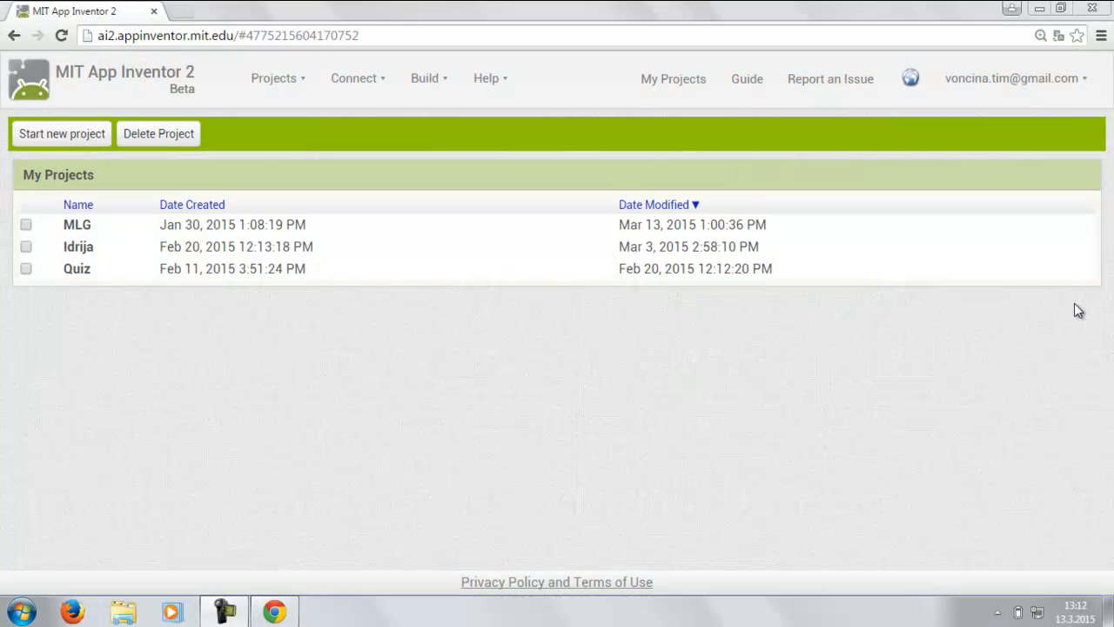
pyautogui.moveTo(854, 264)
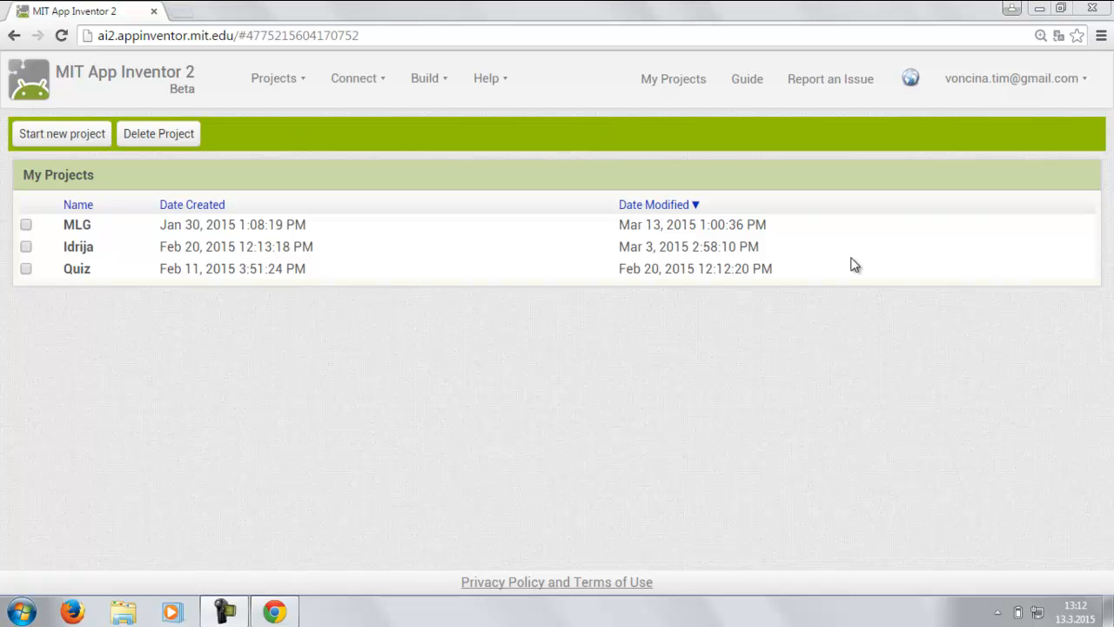
pyautogui.moveTo(832, 287)
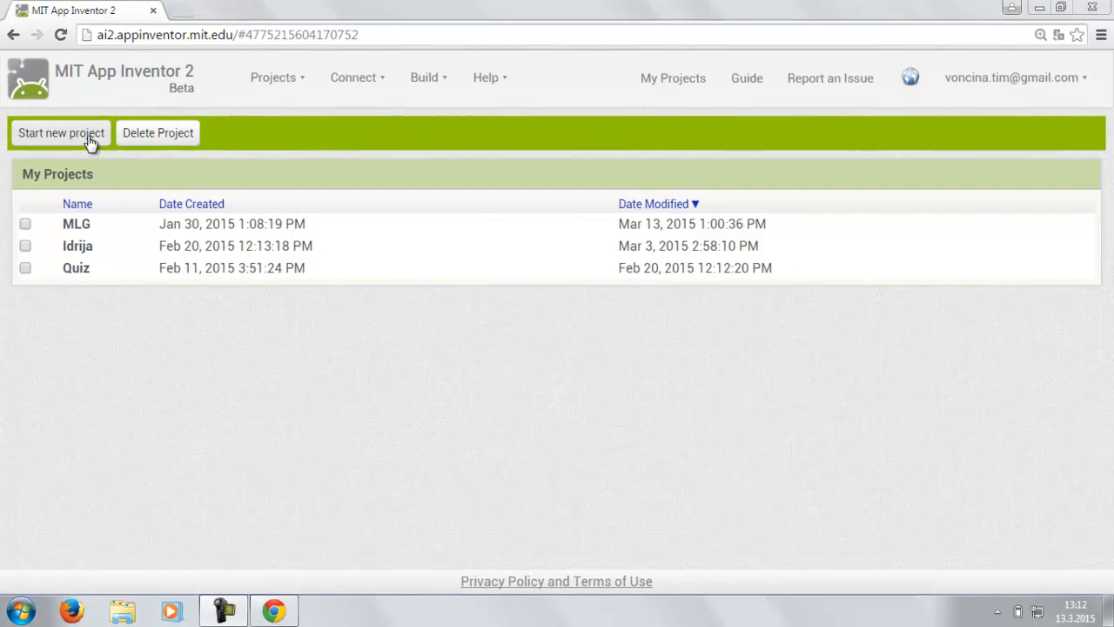
# Start a new project named quiz and land in its empty Screen1 designer
pyautogui.click(61, 132)
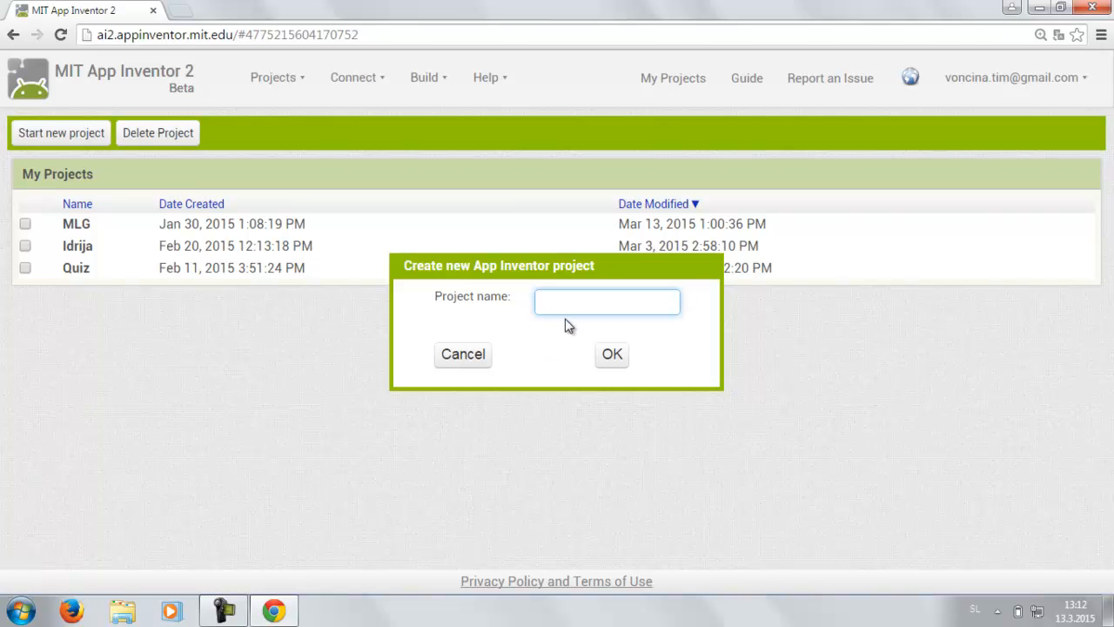
pyautogui.write('Qui')
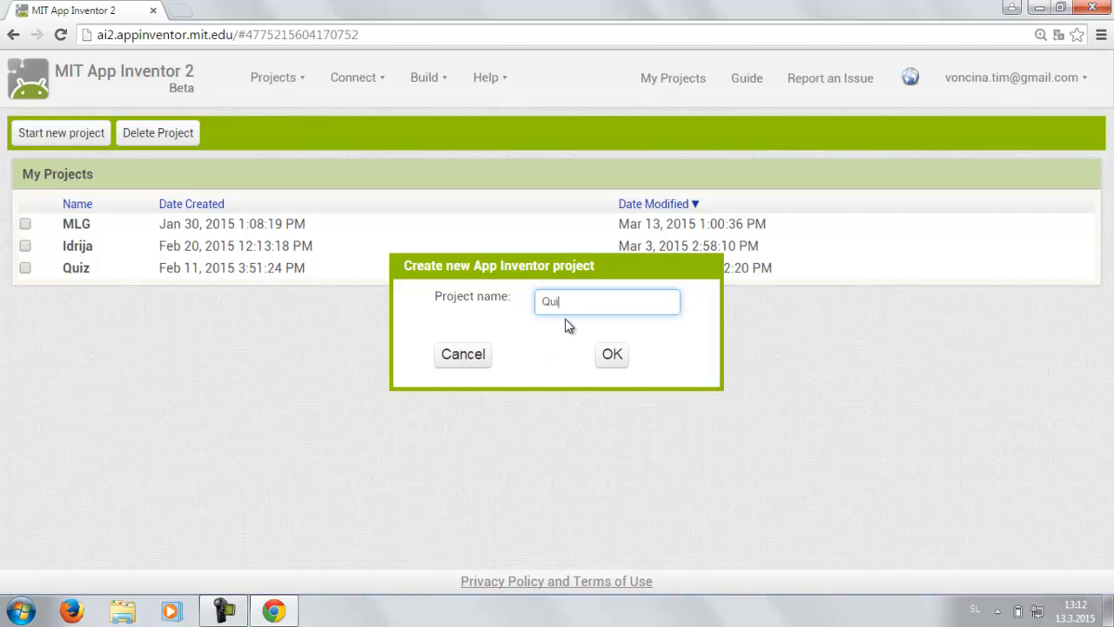
pyautogui.click(613, 354)
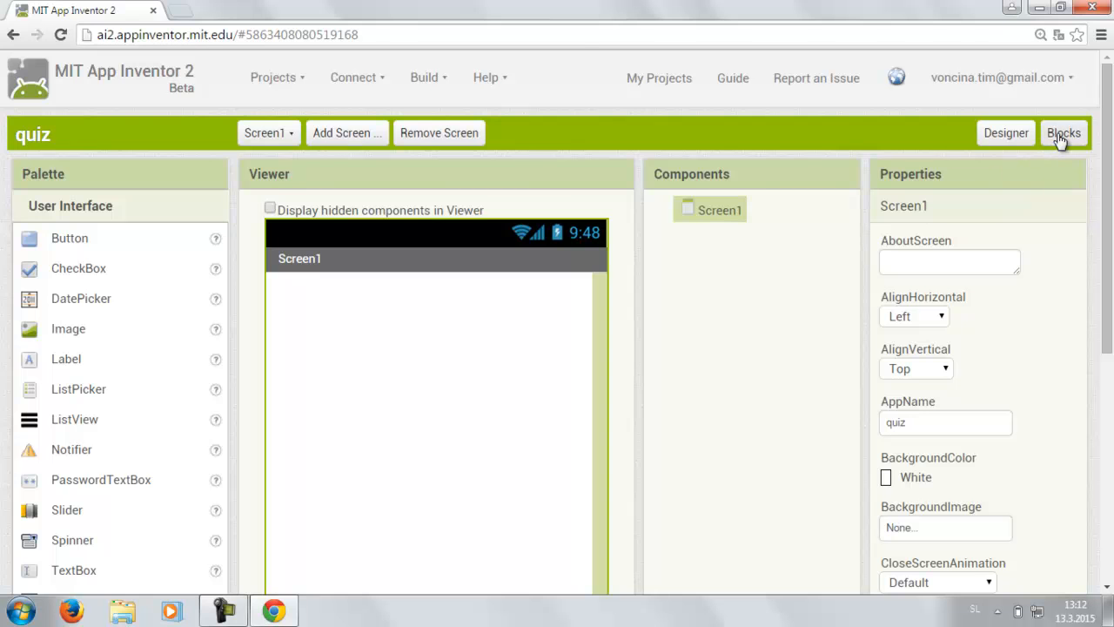
# Place a label reading Quiz and a button reading Start the quiz on Screen1
pyautogui.click(1064, 132)
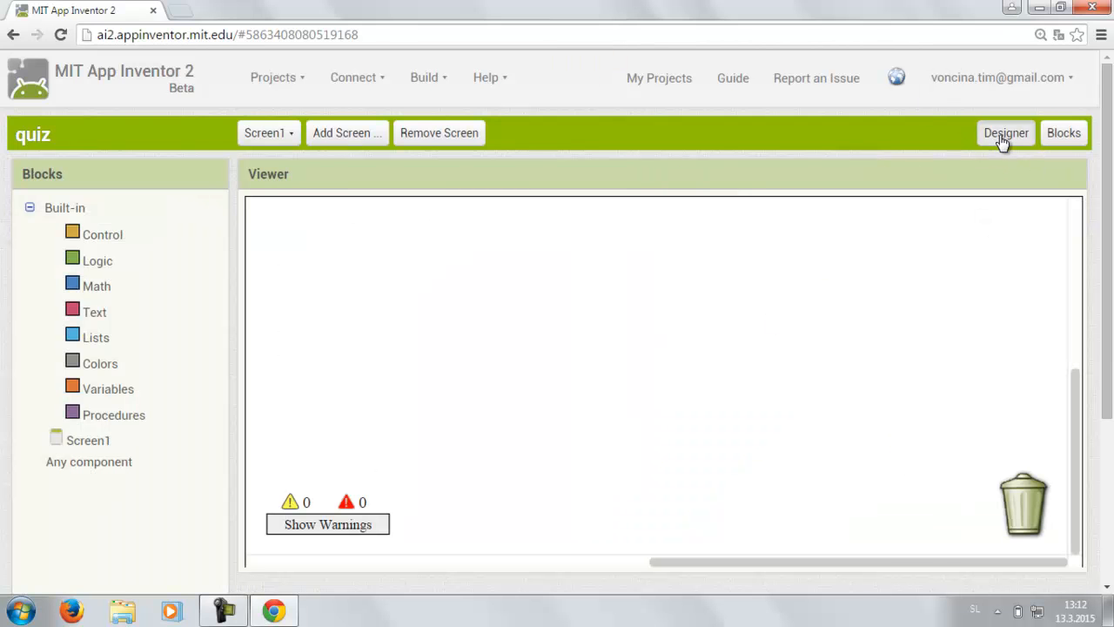
pyautogui.click(1006, 133)
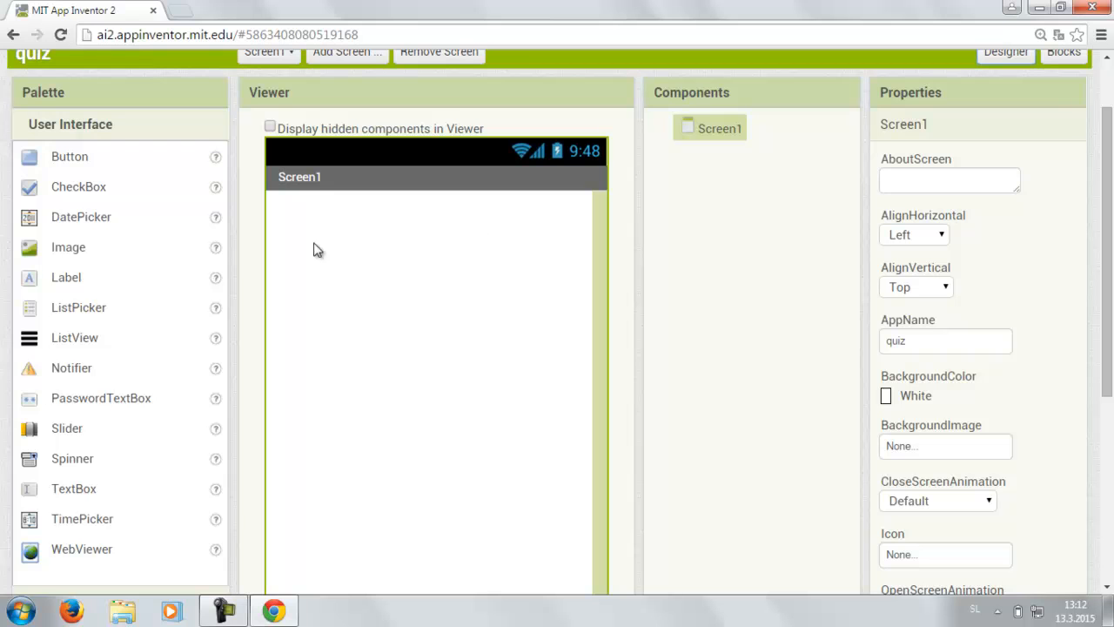
pyautogui.moveTo(66, 277); pyautogui.dragTo(308, 204)
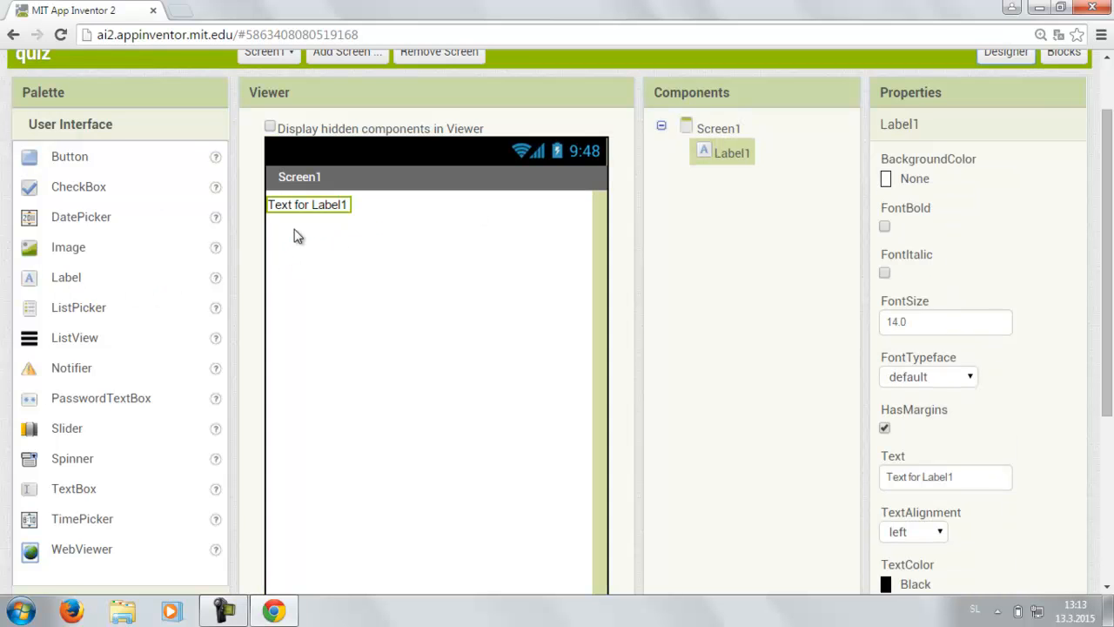
pyautogui.moveTo(69, 156); pyautogui.dragTo(318, 233)
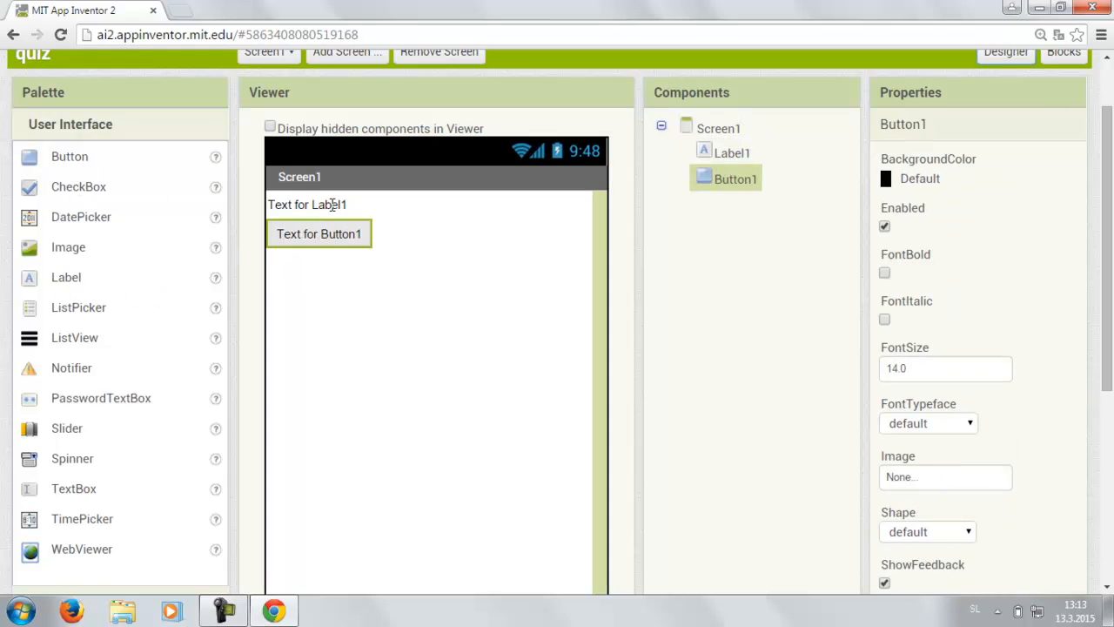
pyautogui.click(306, 204)
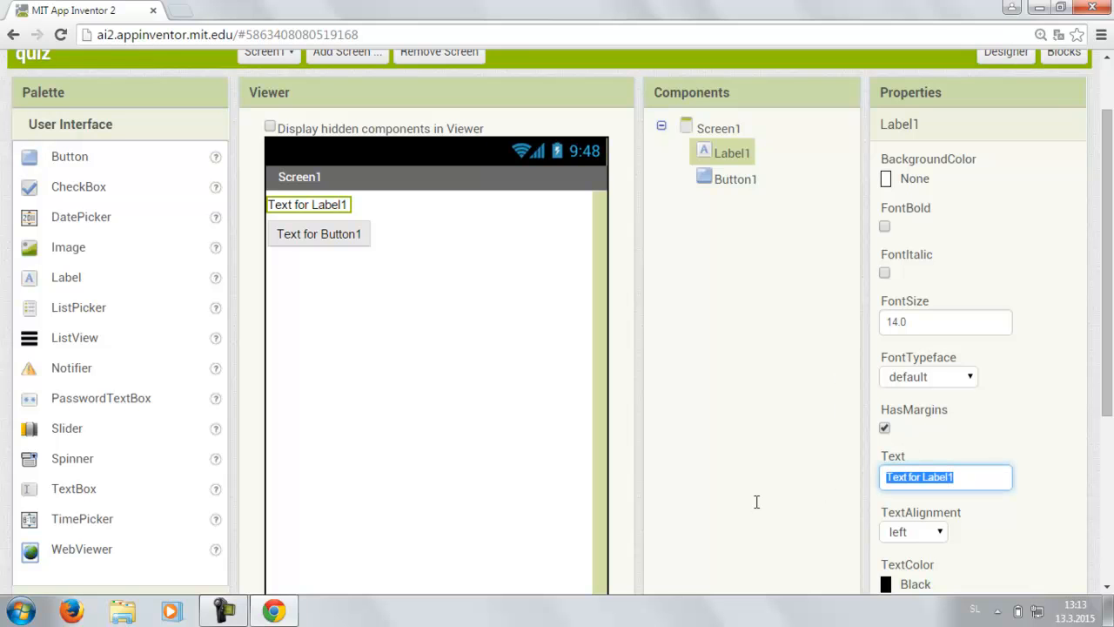
pyautogui.moveTo(759, 515)
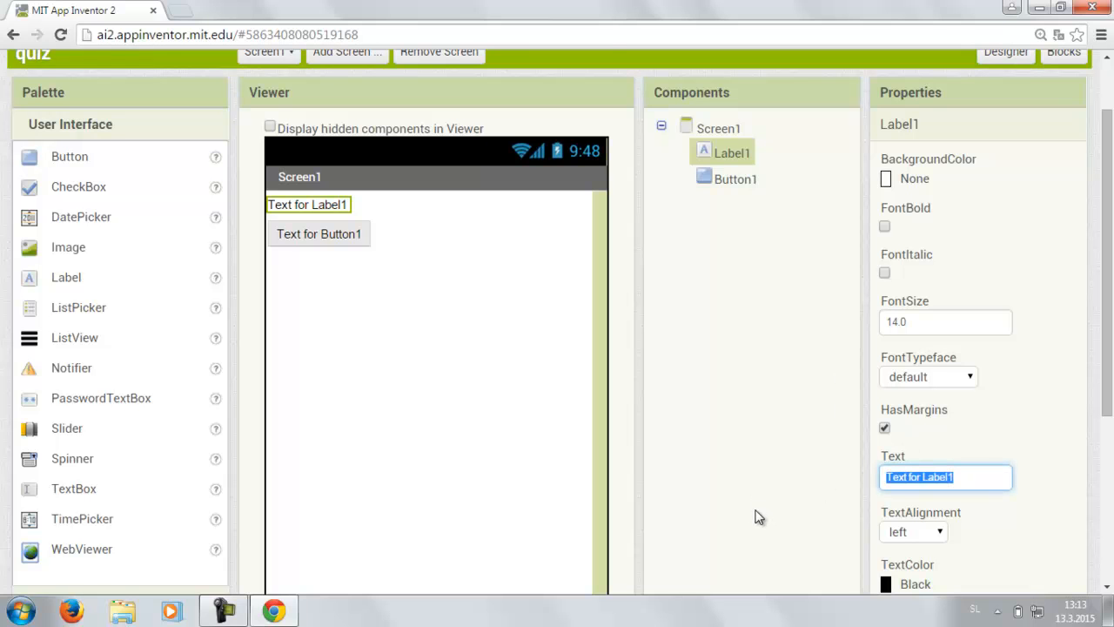
pyautogui.write('Qu')
pyautogui.write('Start the quiz')
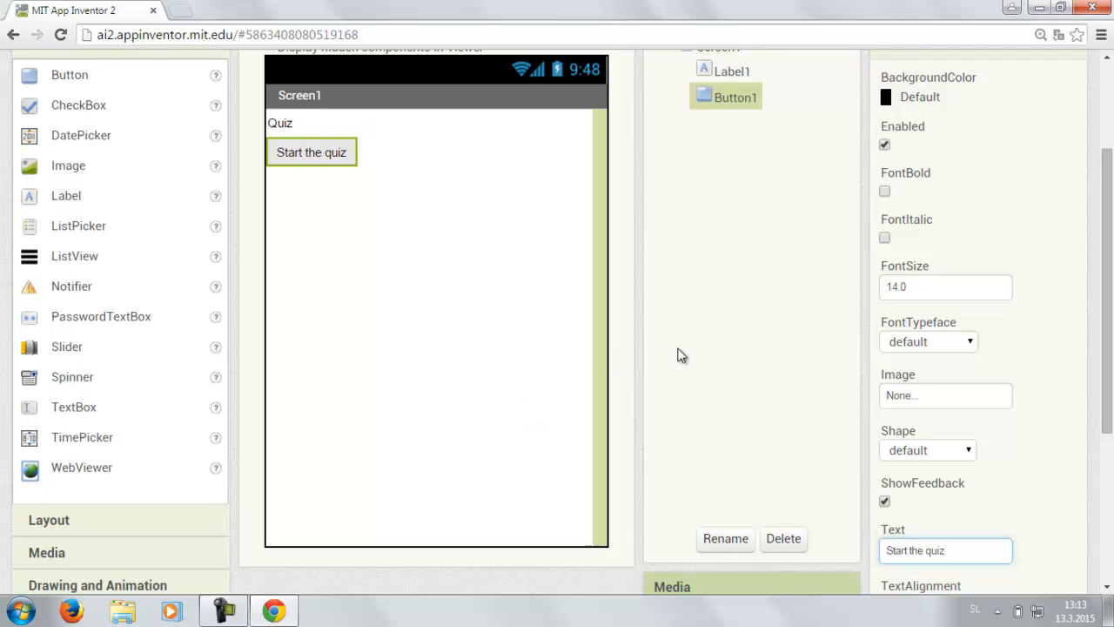
# Add Screen2 with a question label 'What is the population of Slovenia?' and a feedback label
pyautogui.click(345, 133)
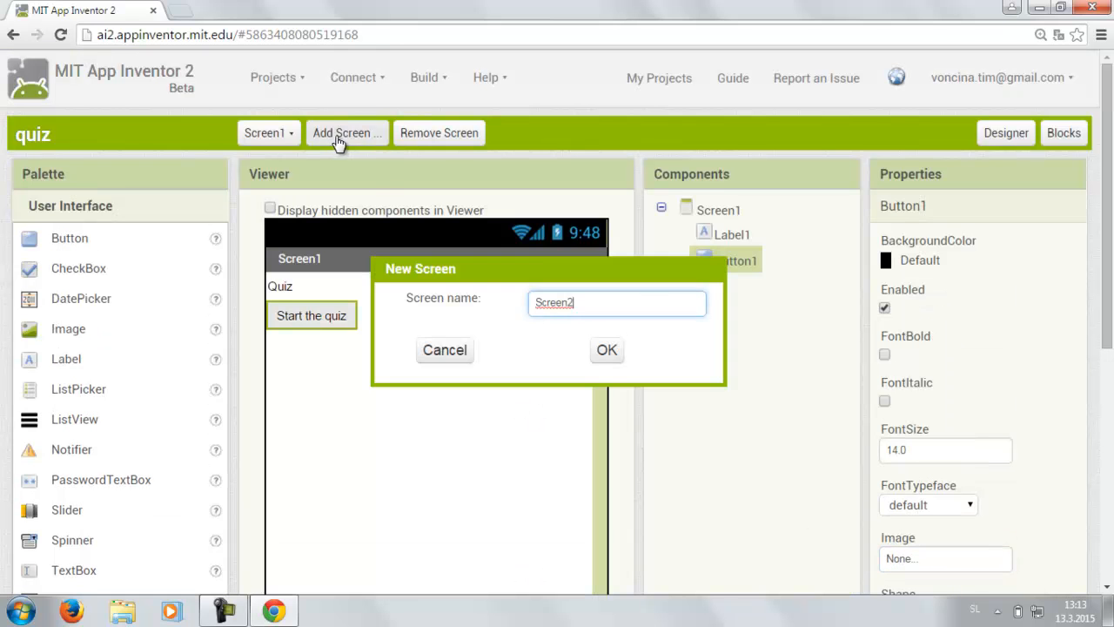
pyautogui.click(444, 348)
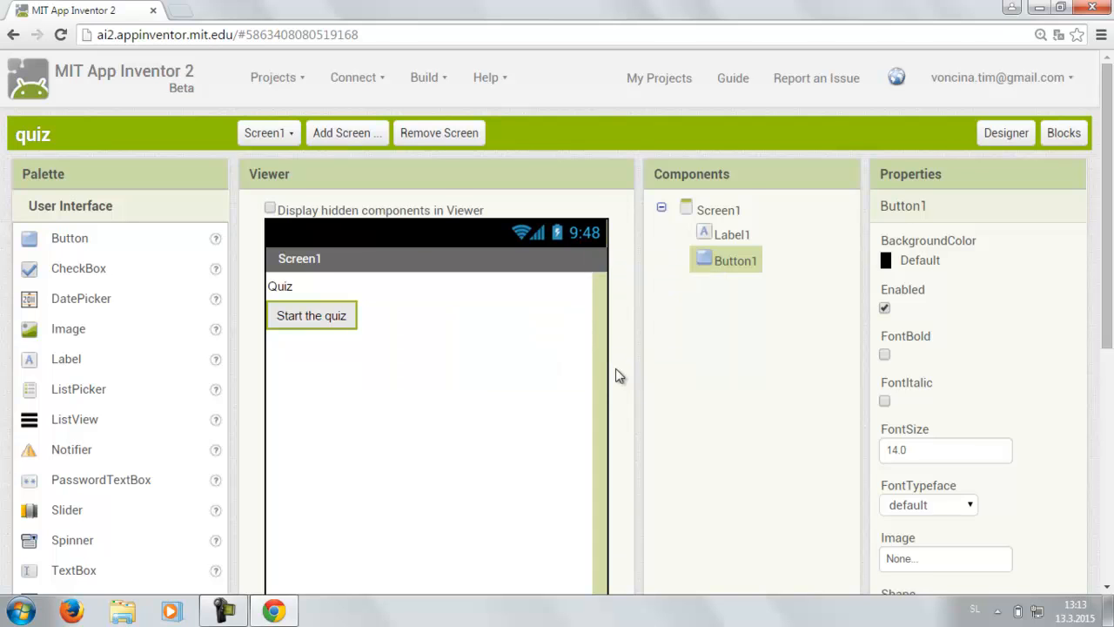
pyautogui.click(268, 132)
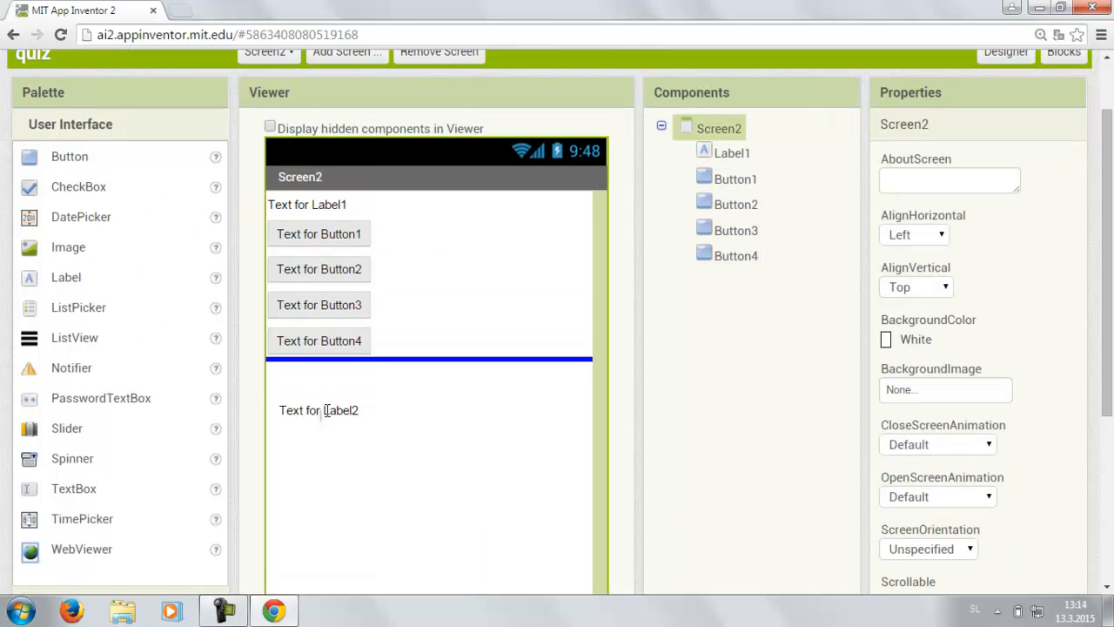
pyautogui.click(319, 411)
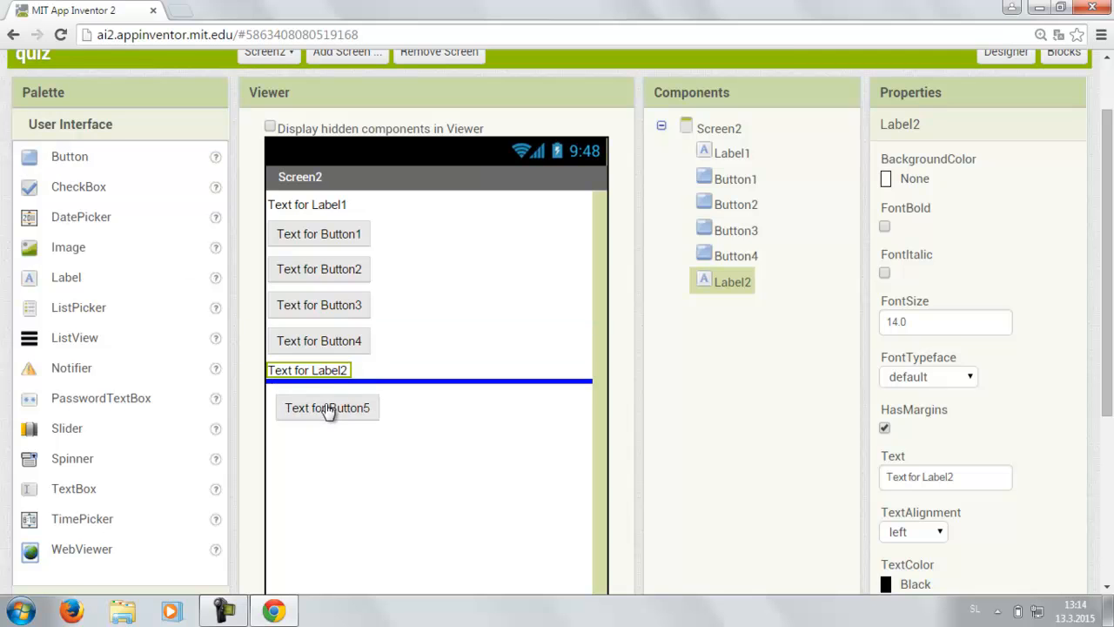
pyautogui.click(731, 153)
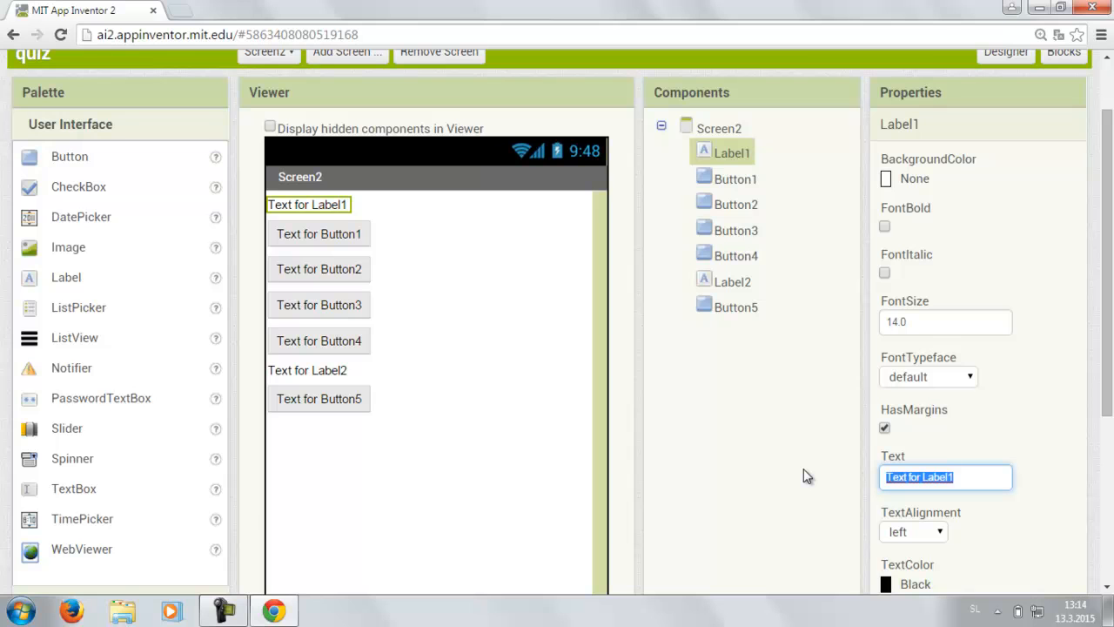
pyautogui.write('Wh')
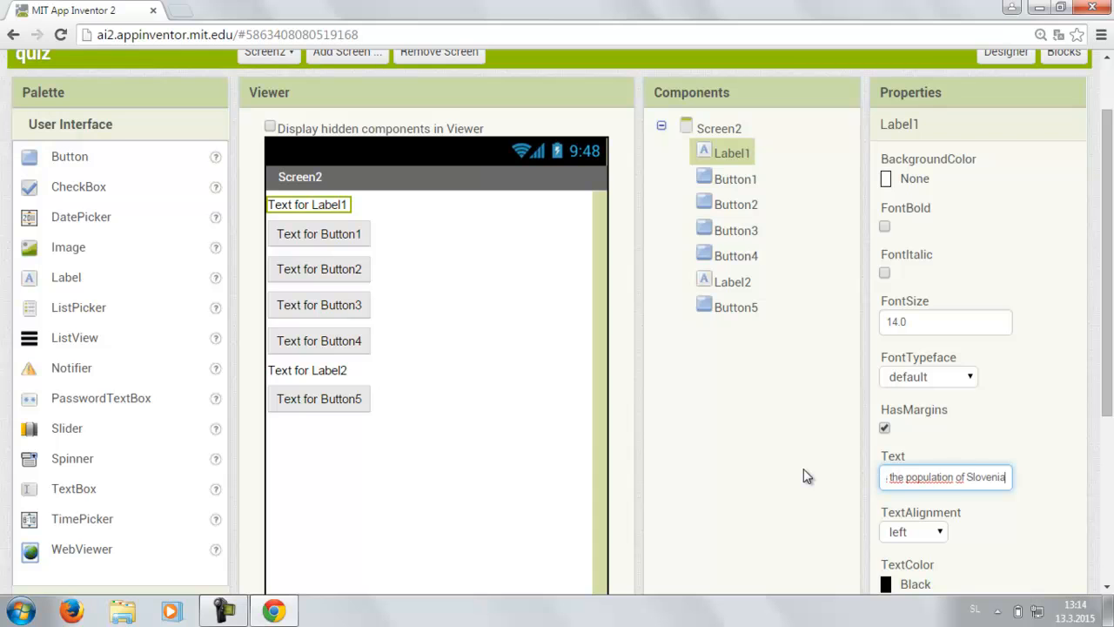
# Set the answer button text to '2 million' and the label to 'Choose an answer'
pyautogui.click(719, 129)
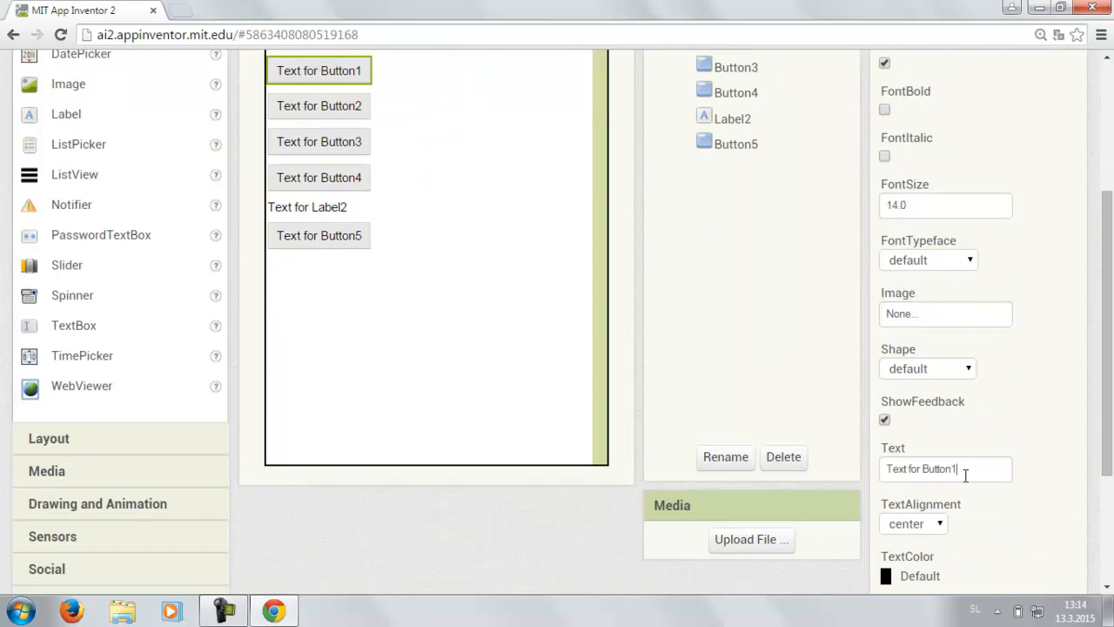
pyautogui.tripleClick(945, 468)
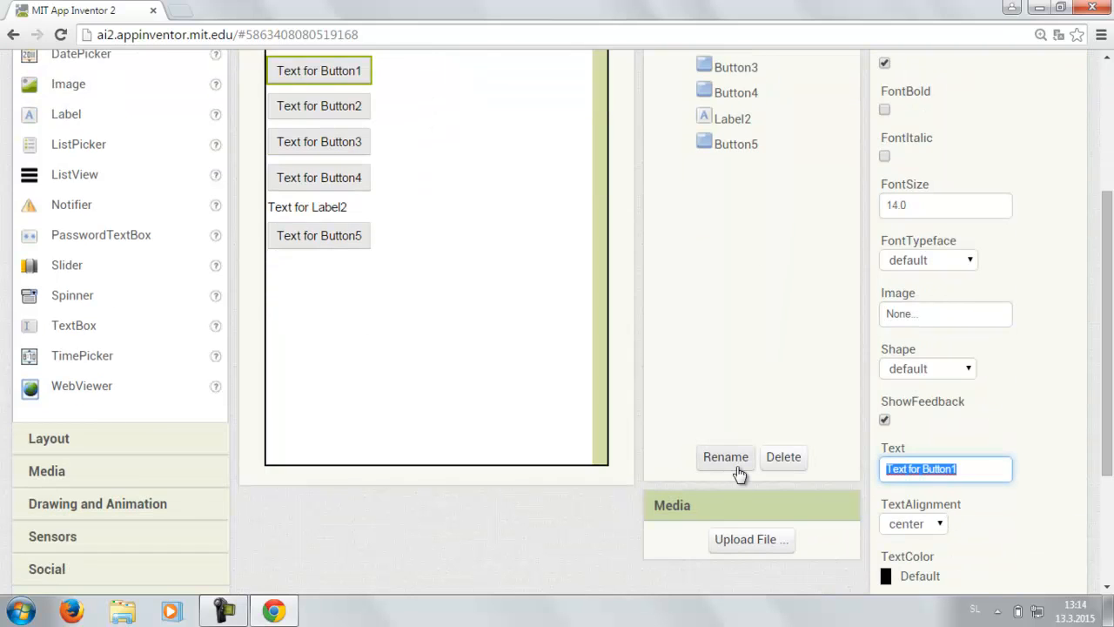
pyautogui.write('2 mil')
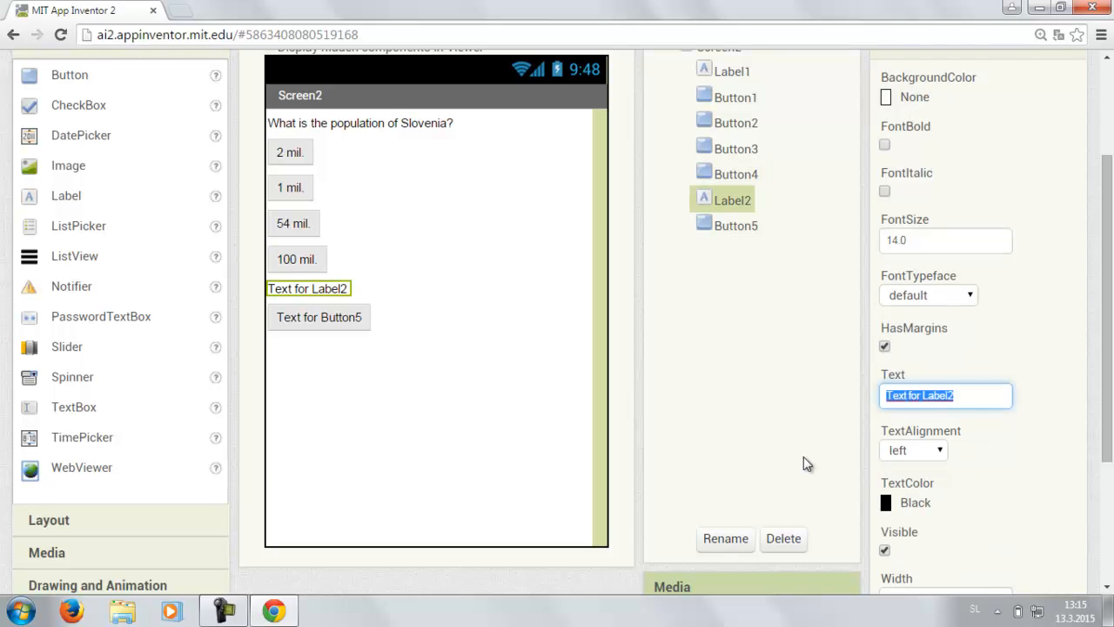
pyautogui.write('Choose an answer')
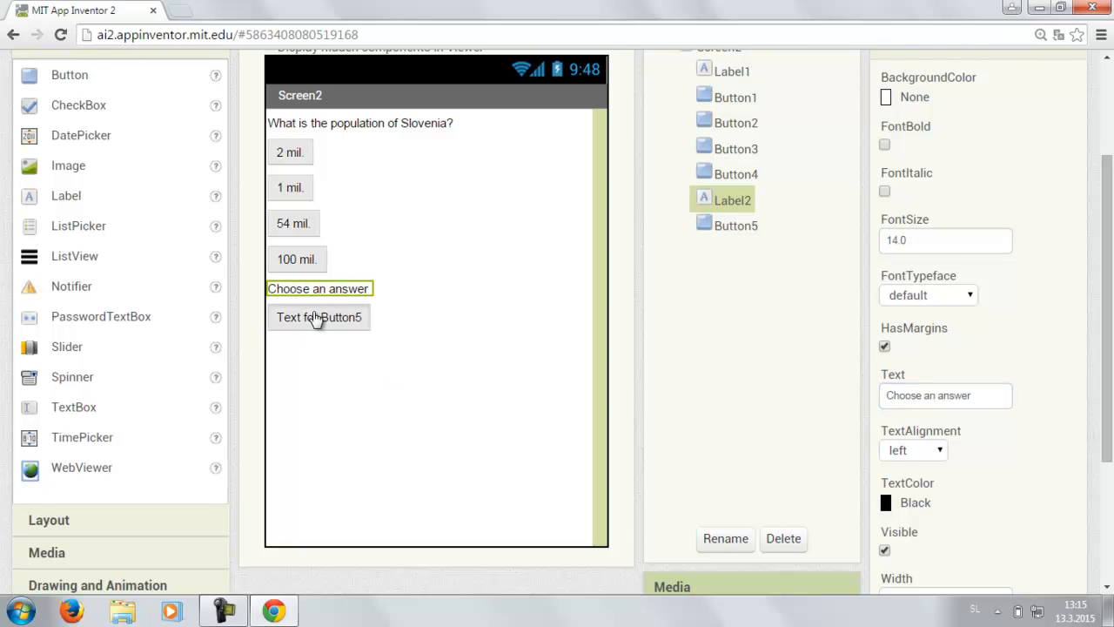
pyautogui.click(319, 317)
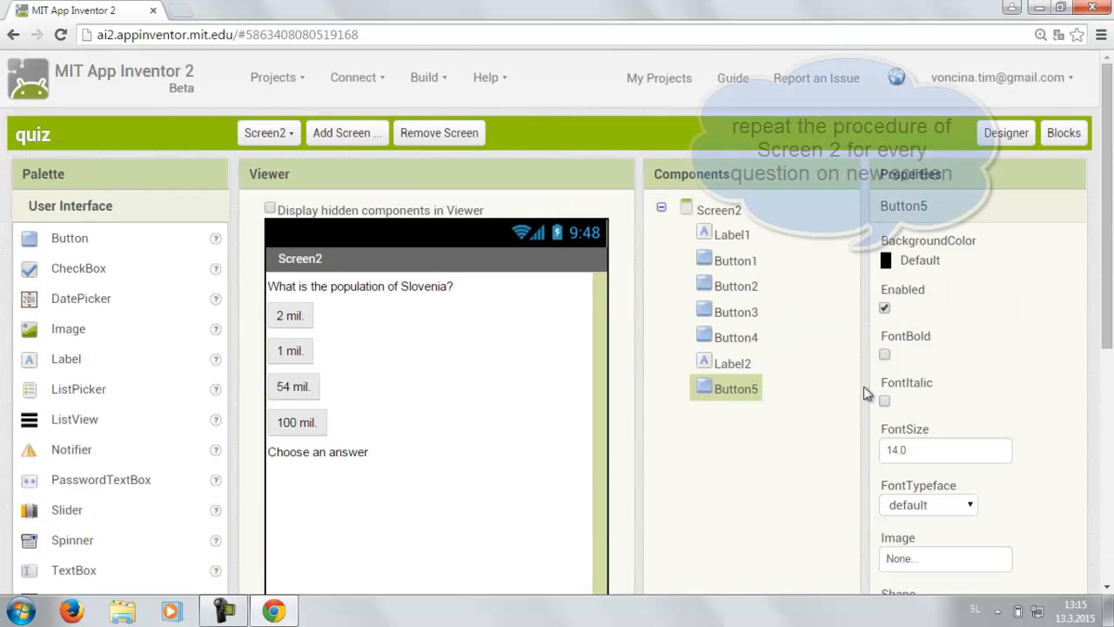
# Add Screen3 with a label reading Good job
pyautogui.click(347, 132)
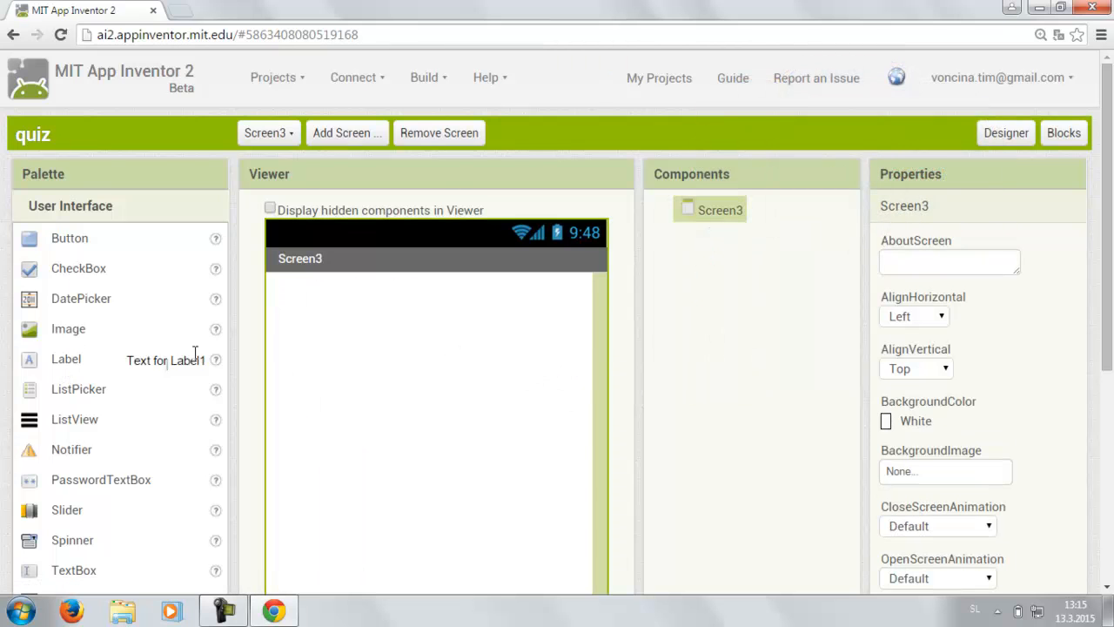
pyautogui.moveTo(67, 359); pyautogui.dragTo(308, 285)
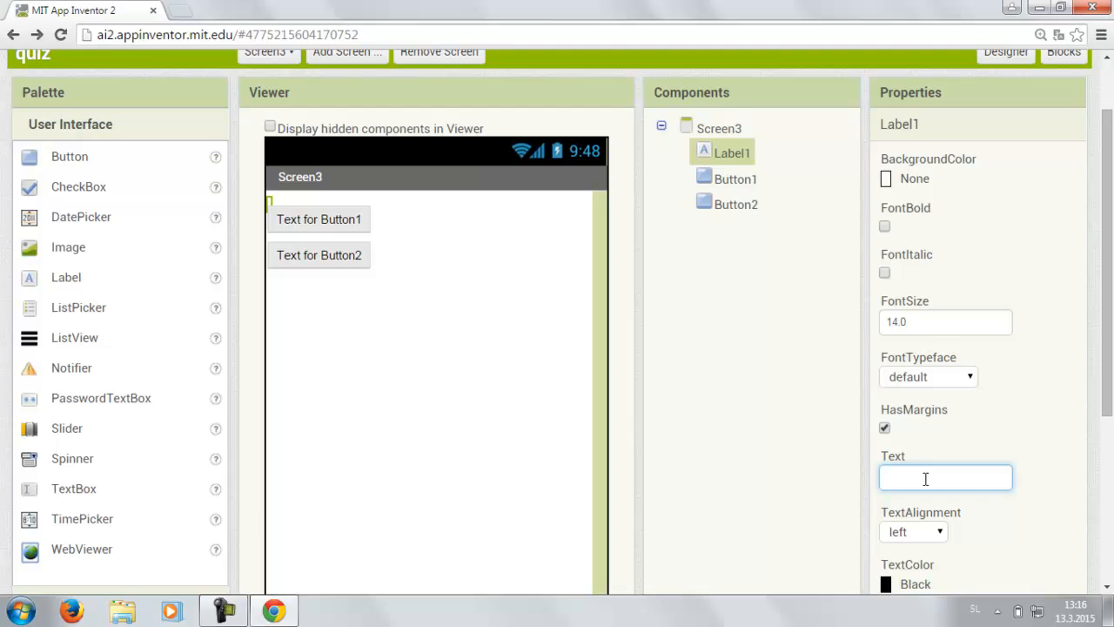
pyautogui.write('G')
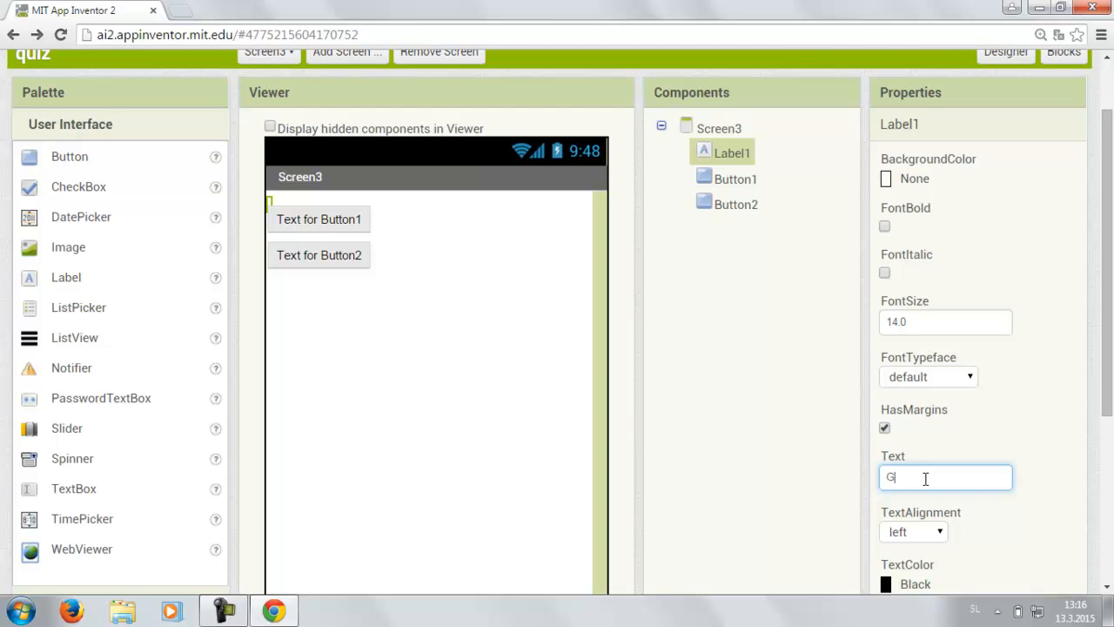
pyautogui.write('ood job')
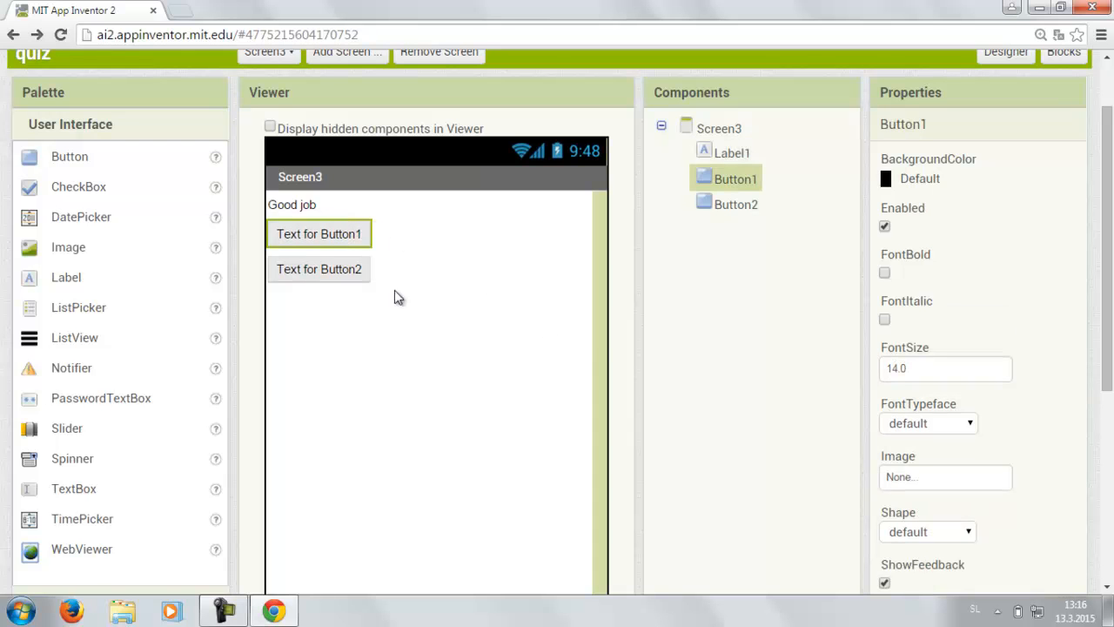
pyautogui.moveTo(964, 508)
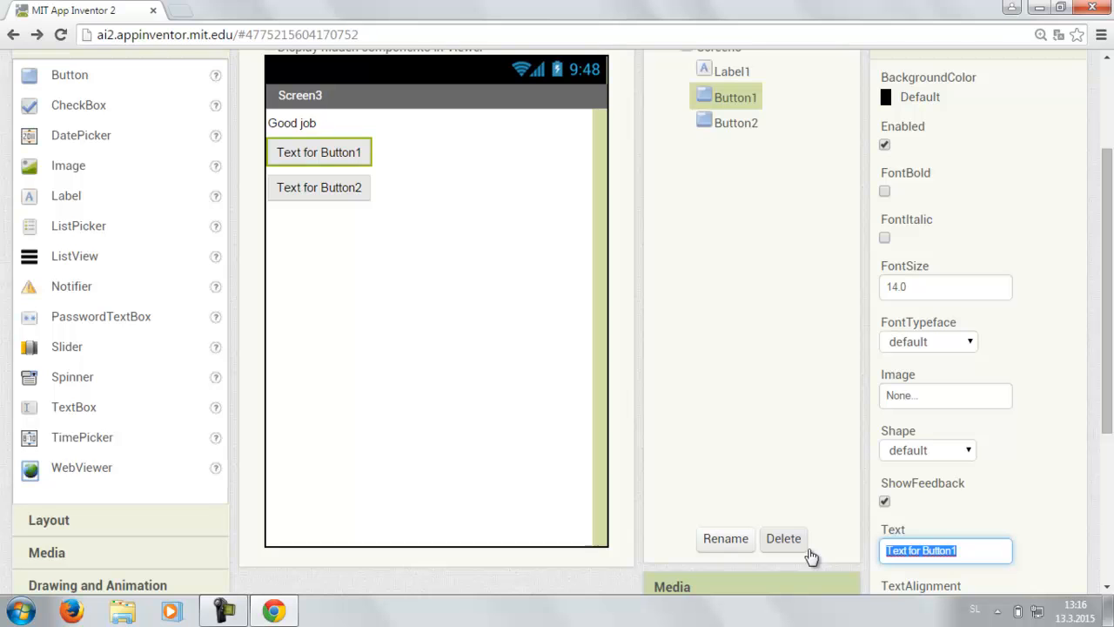
# Label Screen3's two buttons Do it again and Exit, then return to Screen1
pyautogui.write('Do it again')
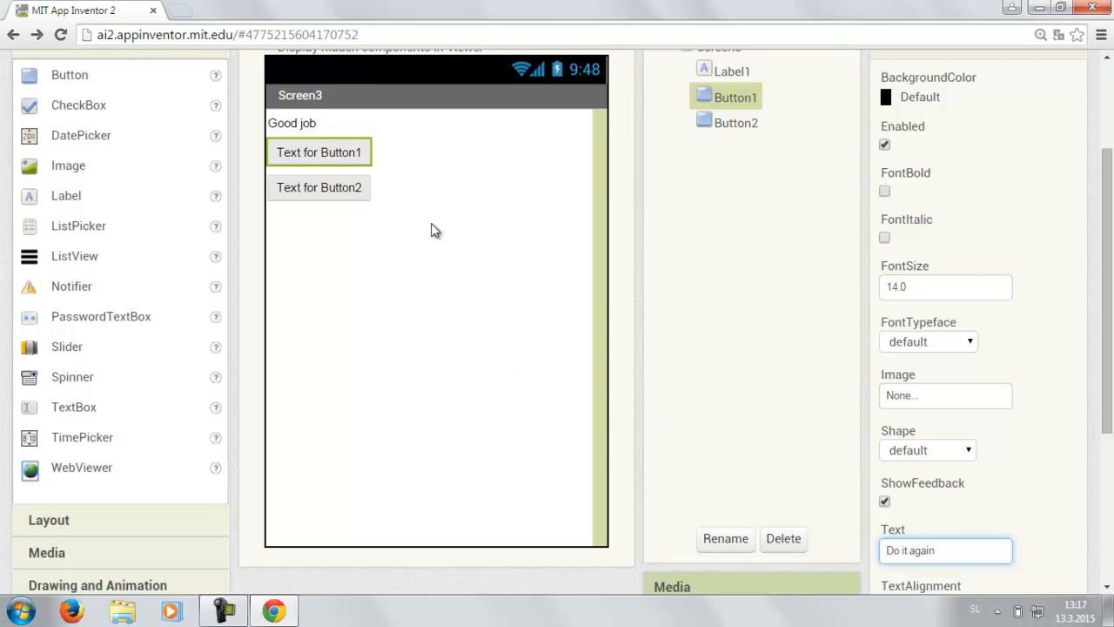
pyautogui.click(734, 121)
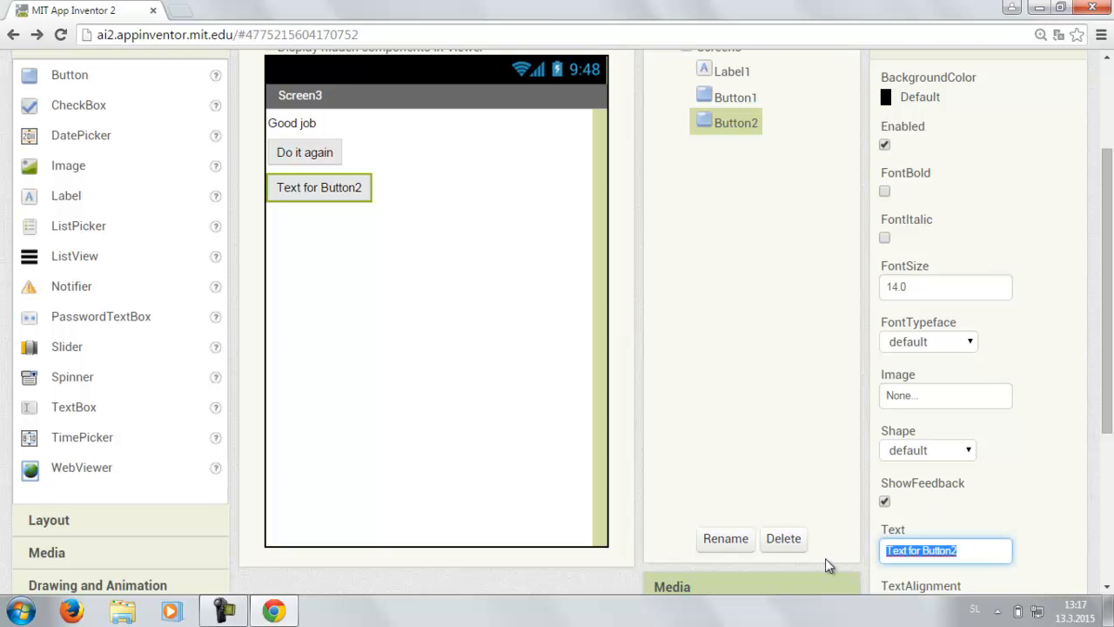
pyautogui.write('Exi')
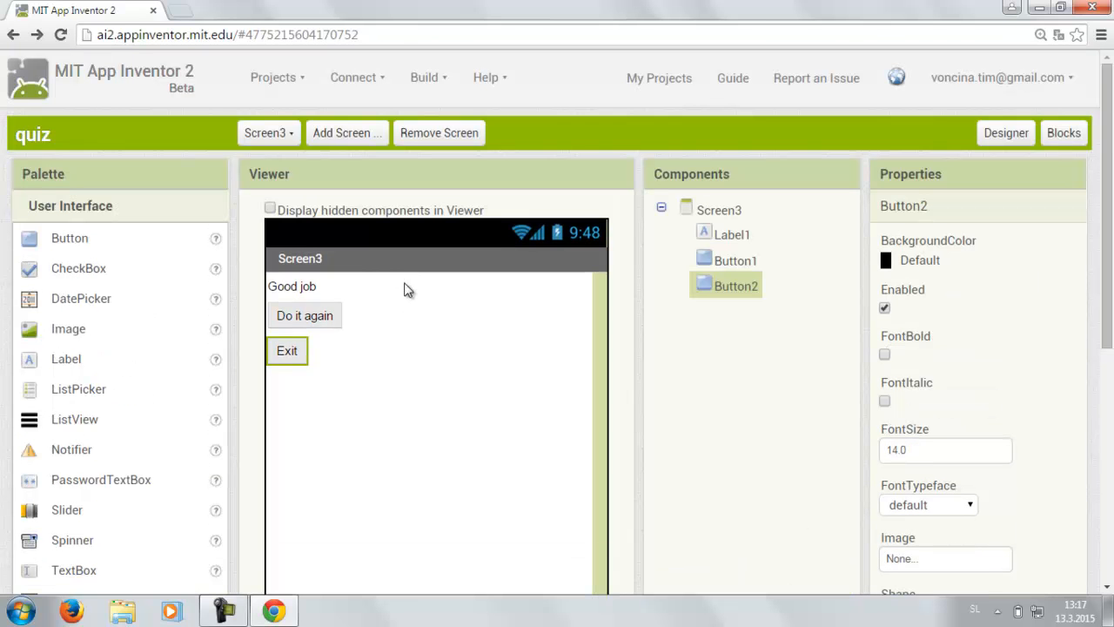
pyautogui.moveTo(421, 336)
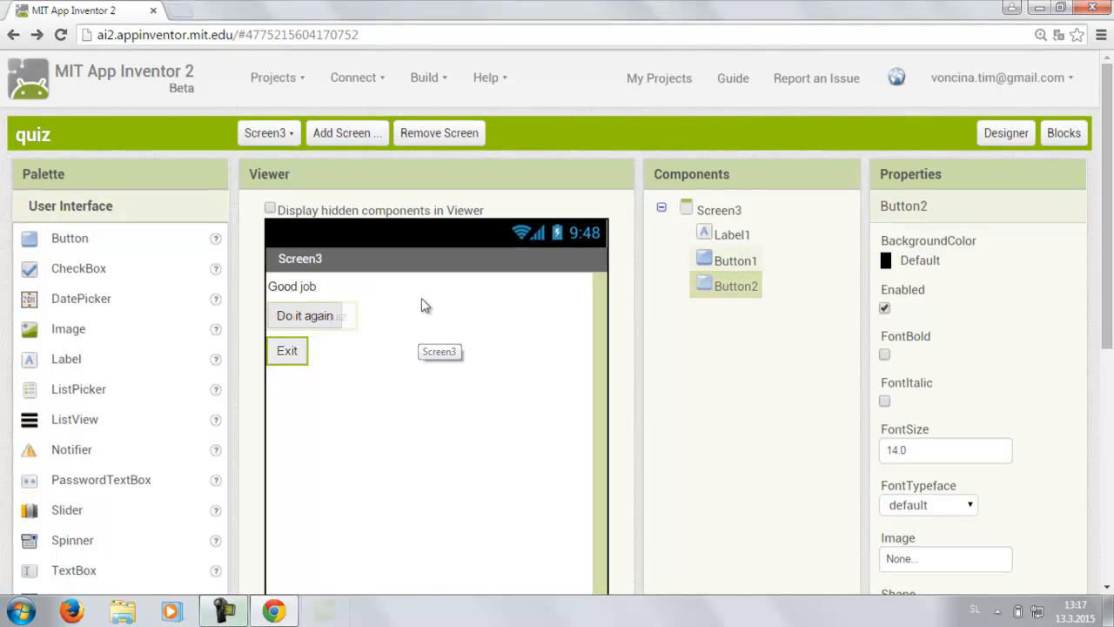
pyautogui.click(268, 133)
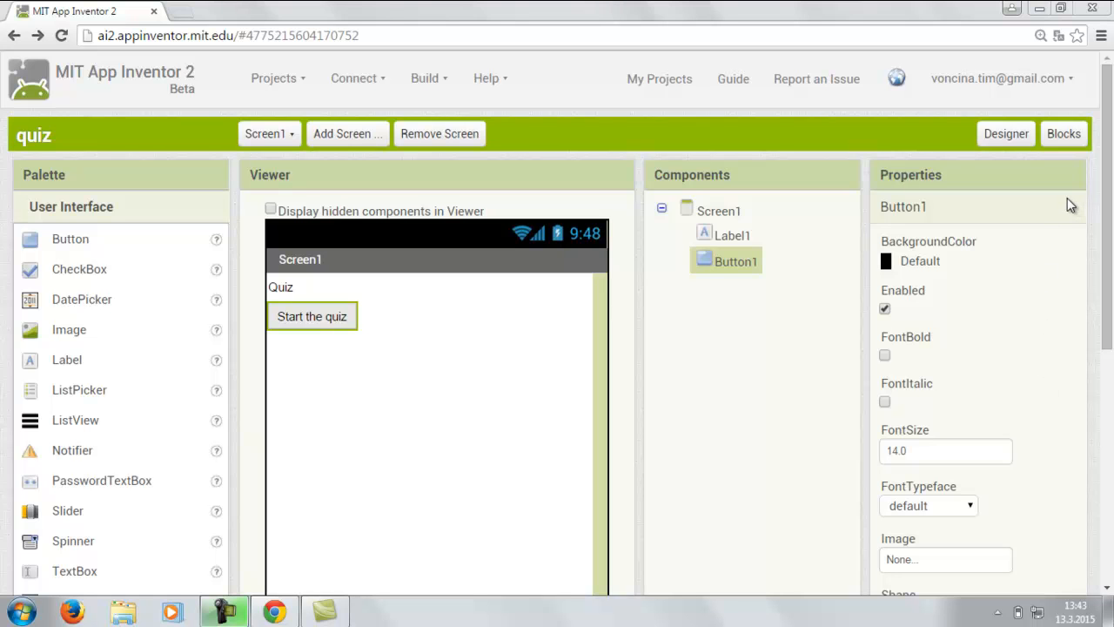
pyautogui.moveTo(348, 96)
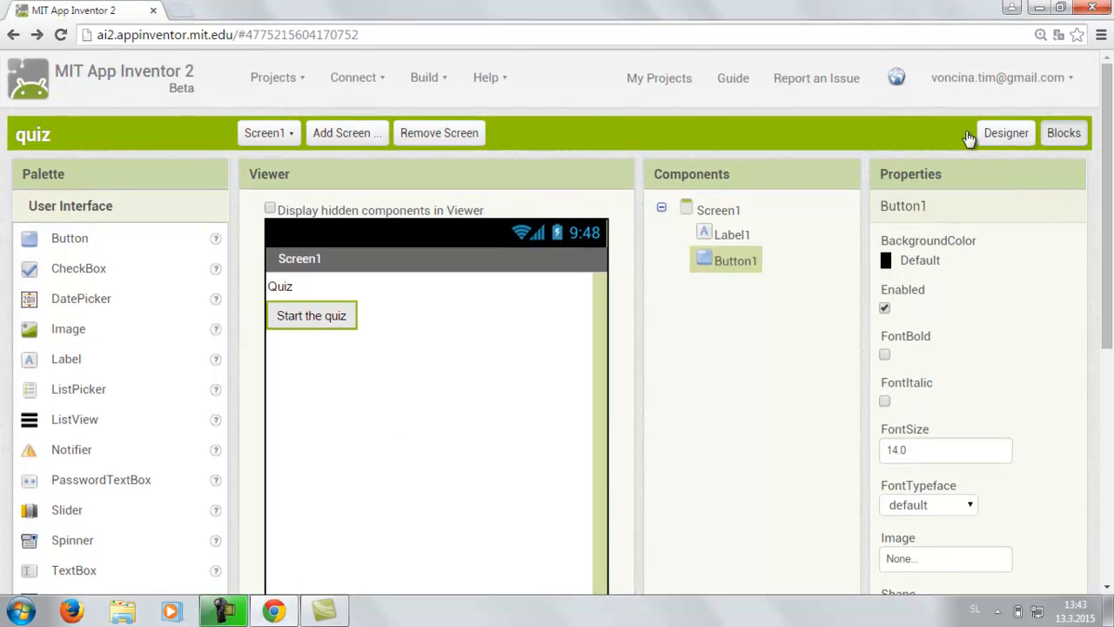
# Give Screen1's Button1 a click handler that opens another screen named 'Screen2'
pyautogui.click(1064, 132)
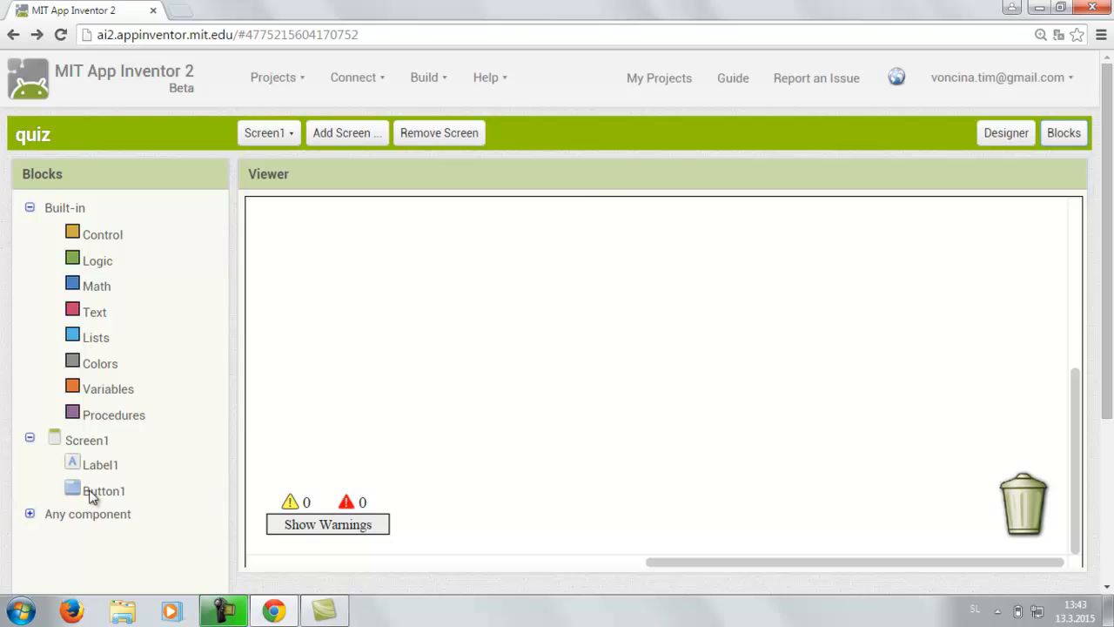
pyautogui.click(105, 491)
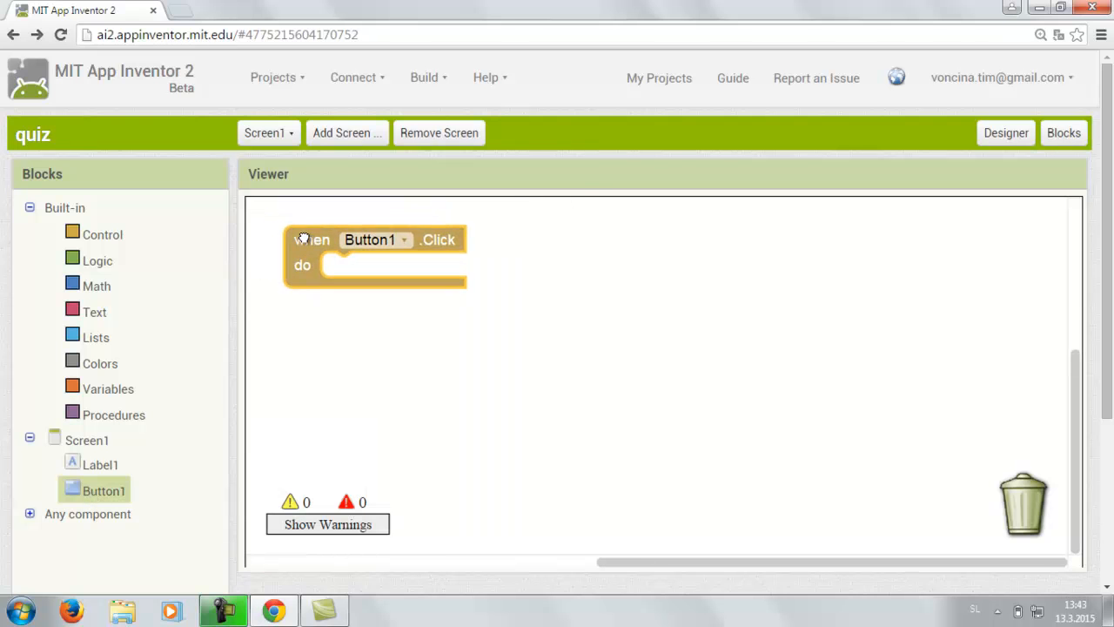
pyautogui.click(101, 233)
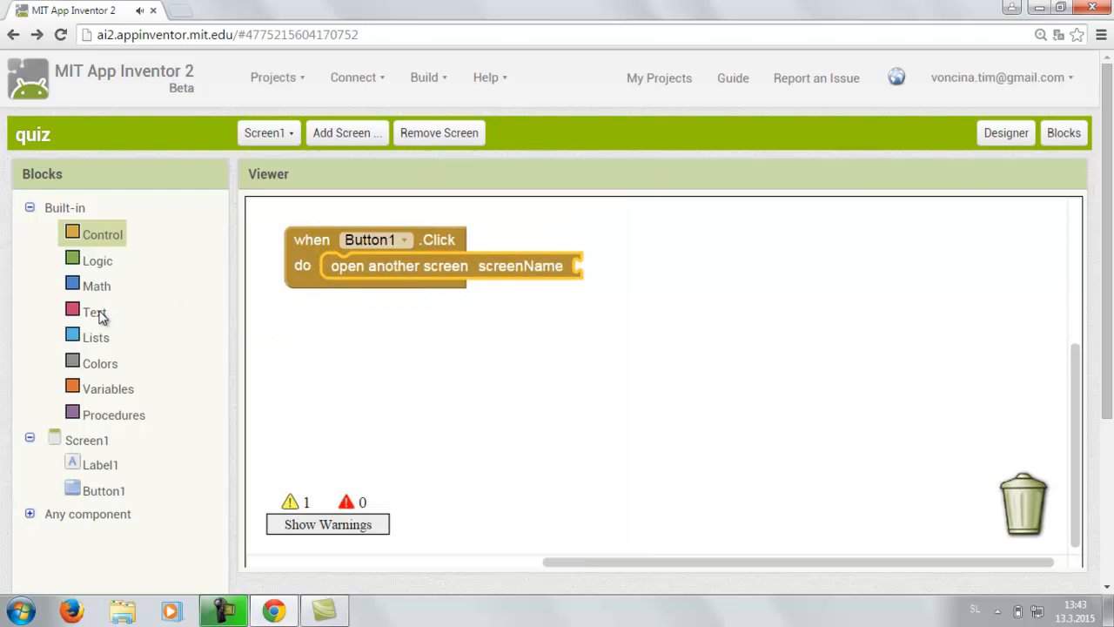
pyautogui.click(94, 311)
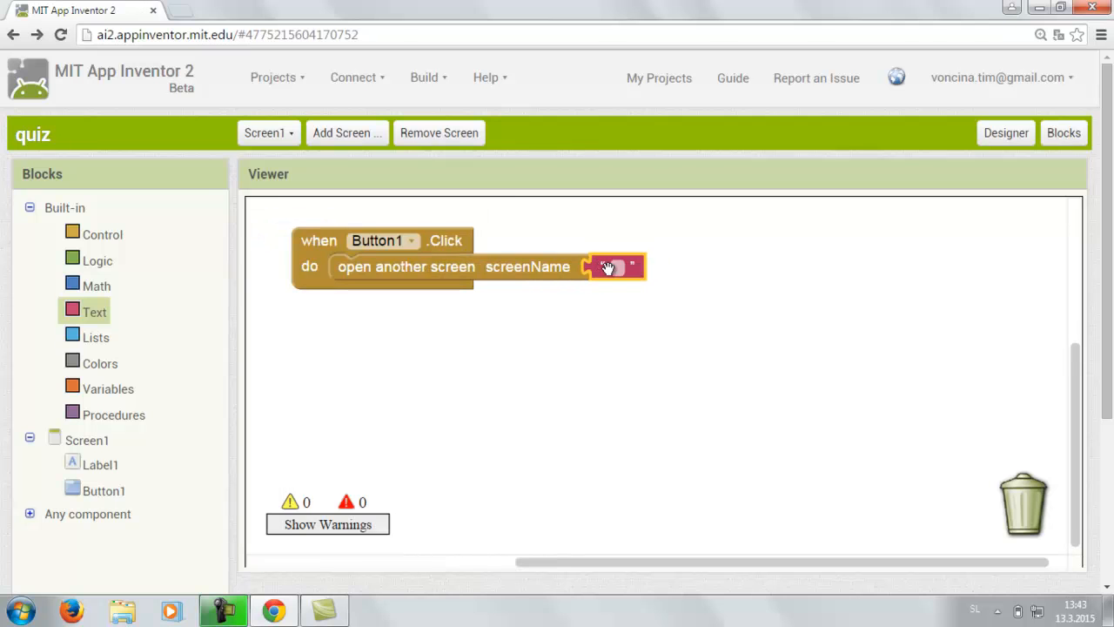
pyautogui.click(613, 266)
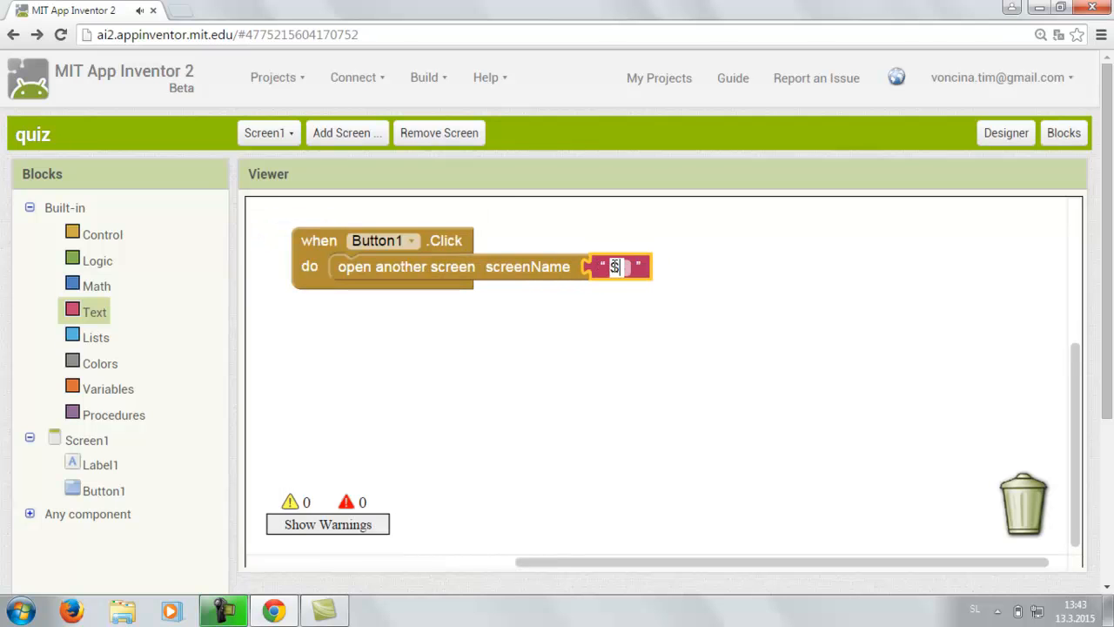
pyautogui.write('Screen2')
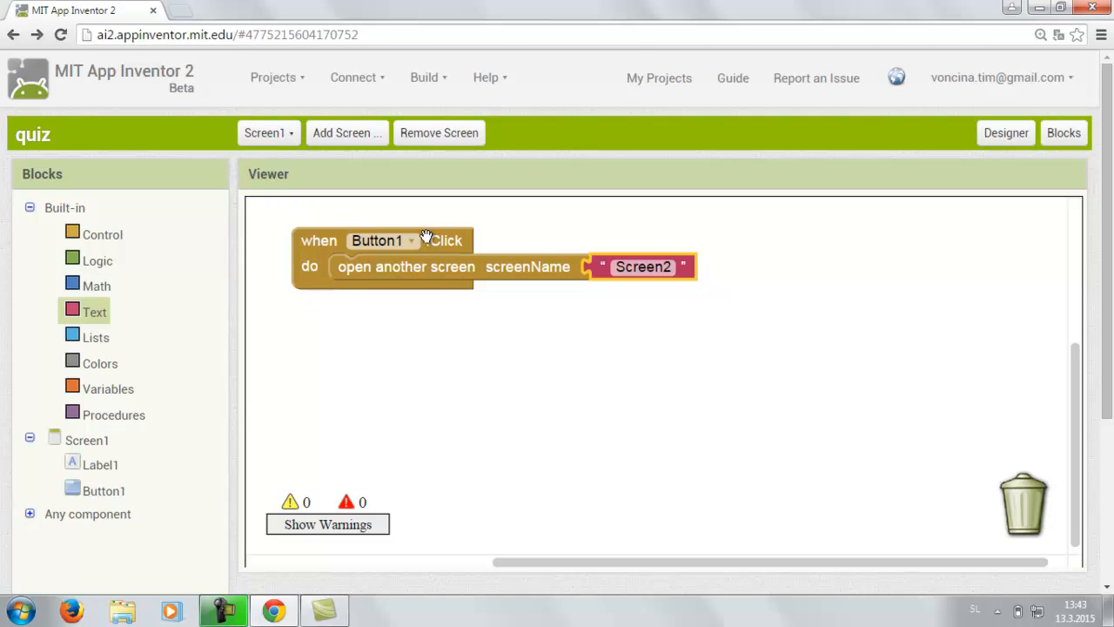
# On Screen2, add Button1.Click setting Label2.Text to 'Correct'
pyautogui.click(268, 132)
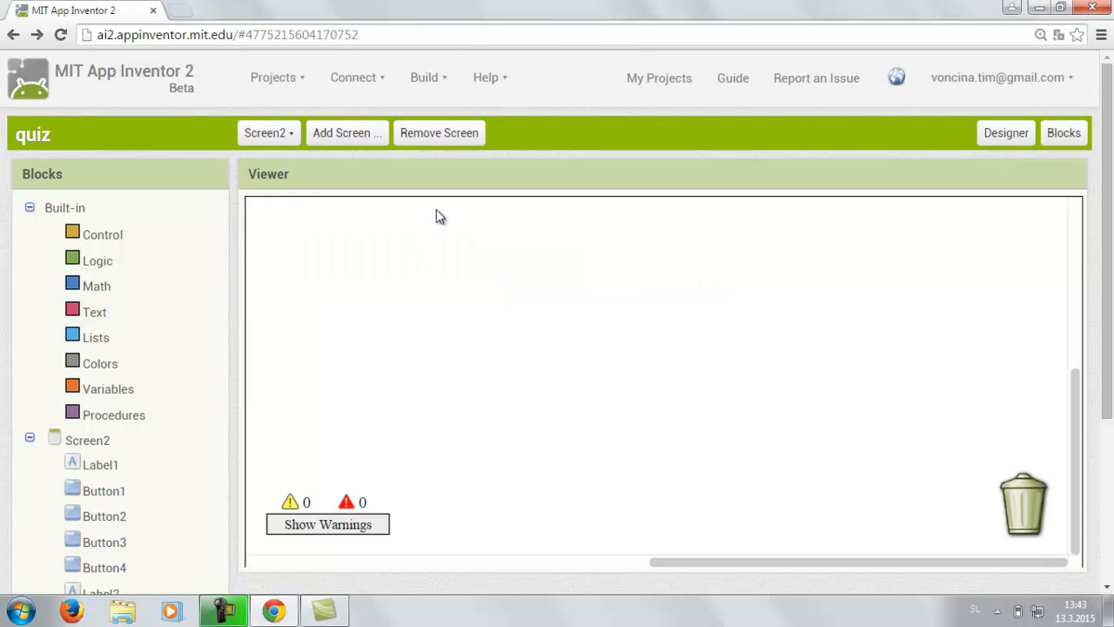
pyautogui.scroll(-3)
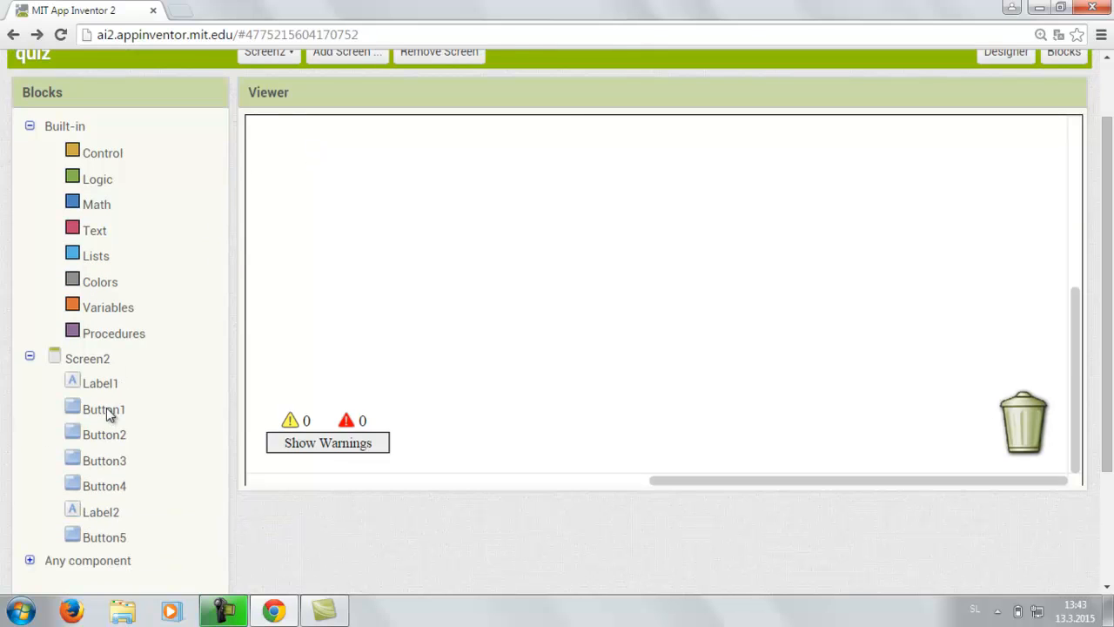
pyautogui.click(104, 409)
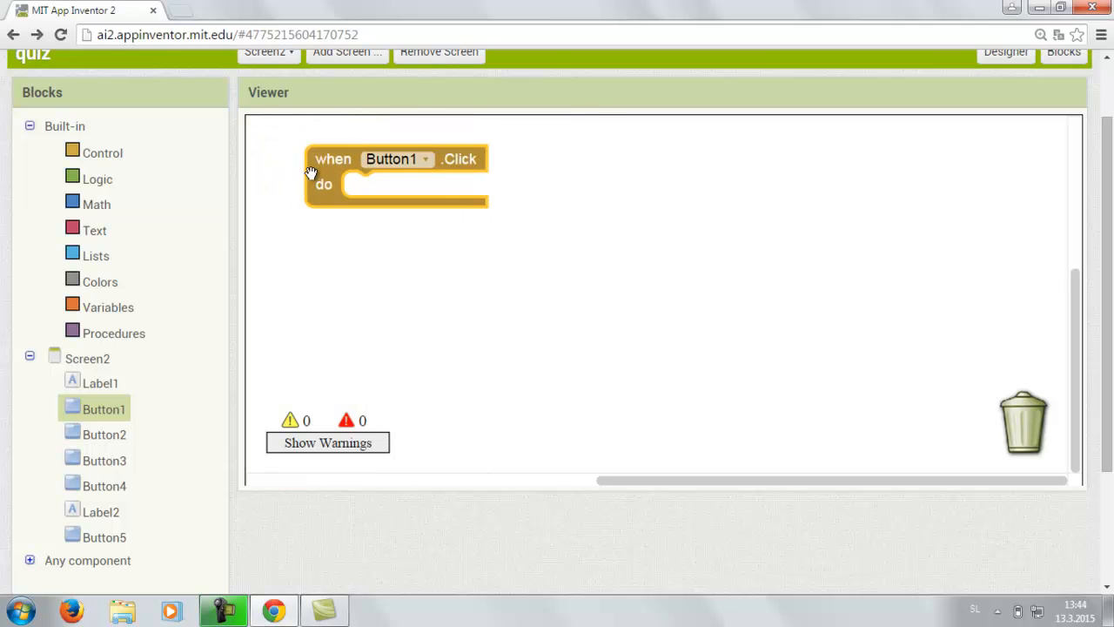
pyautogui.click(104, 436)
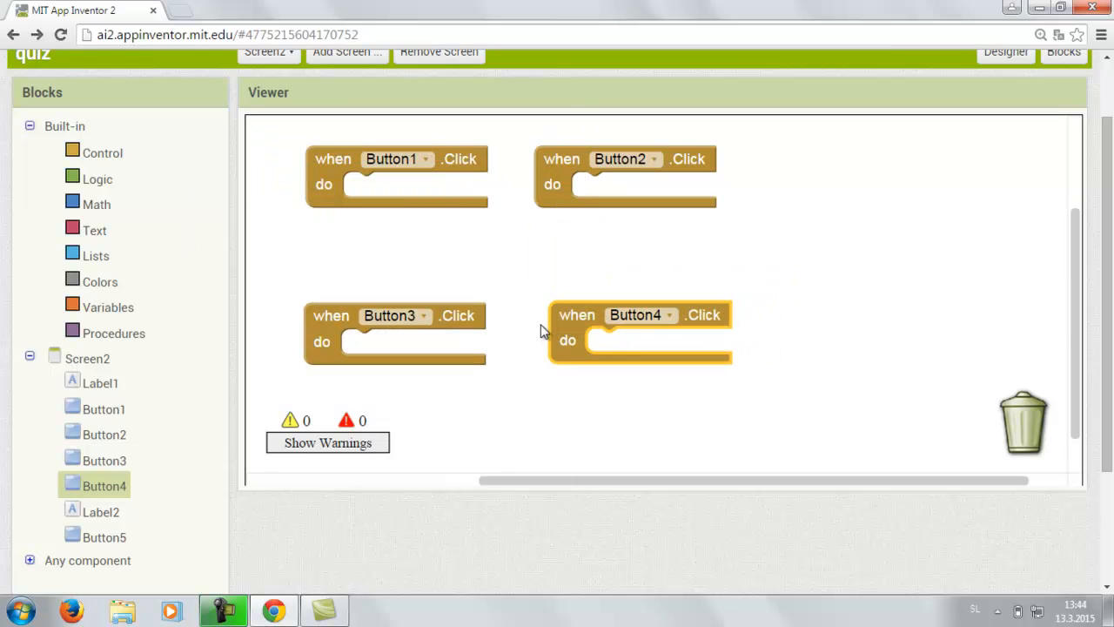
pyautogui.moveTo(198, 557)
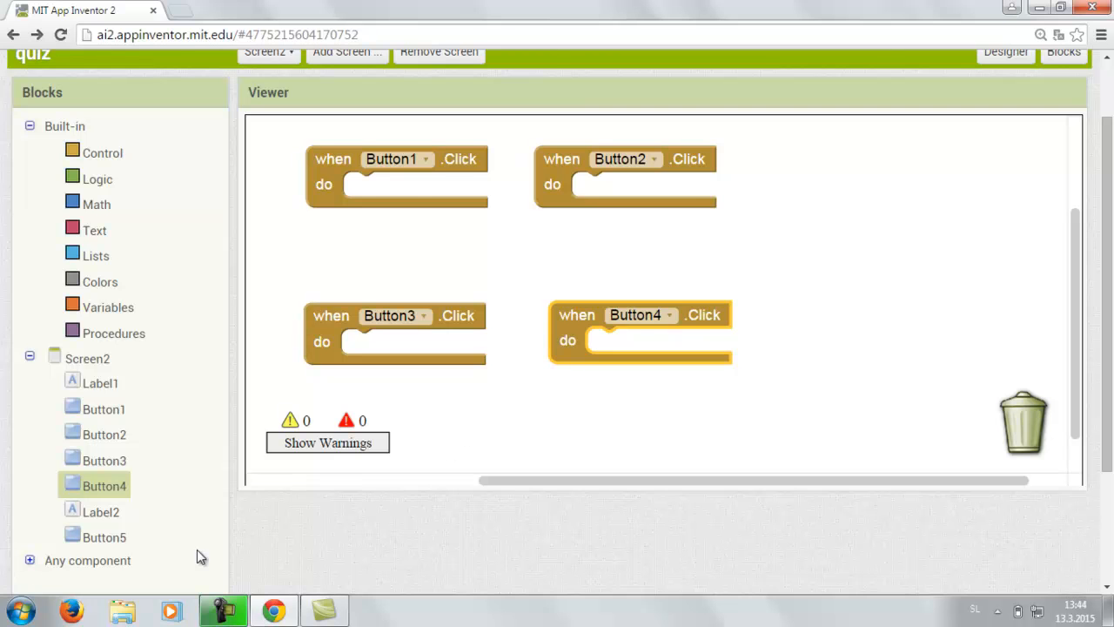
pyautogui.click(101, 511)
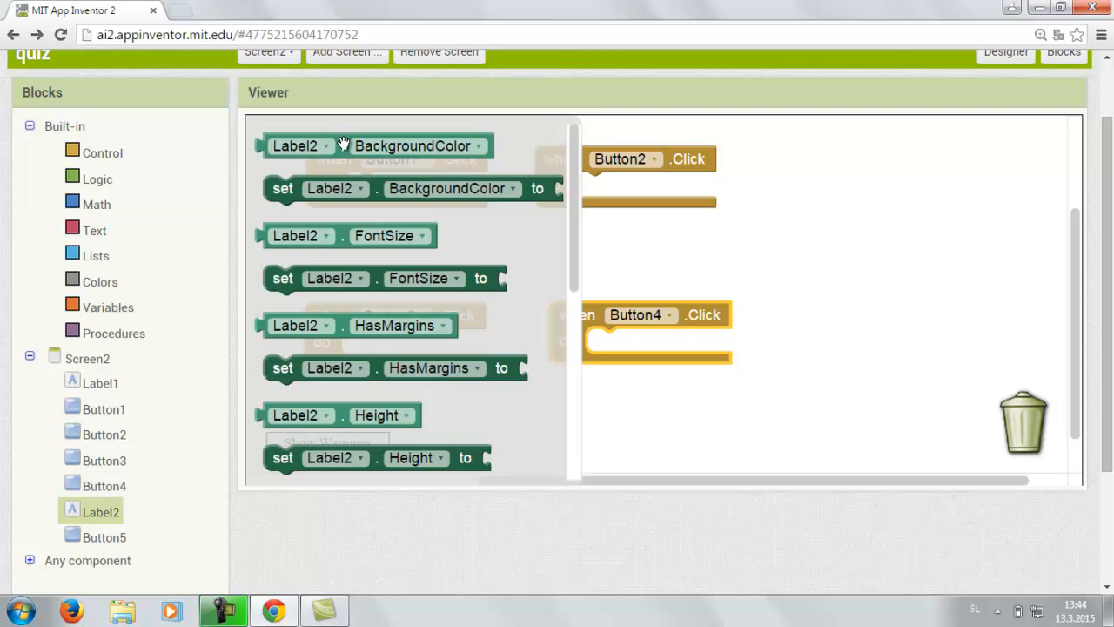
pyautogui.moveTo(364, 302)
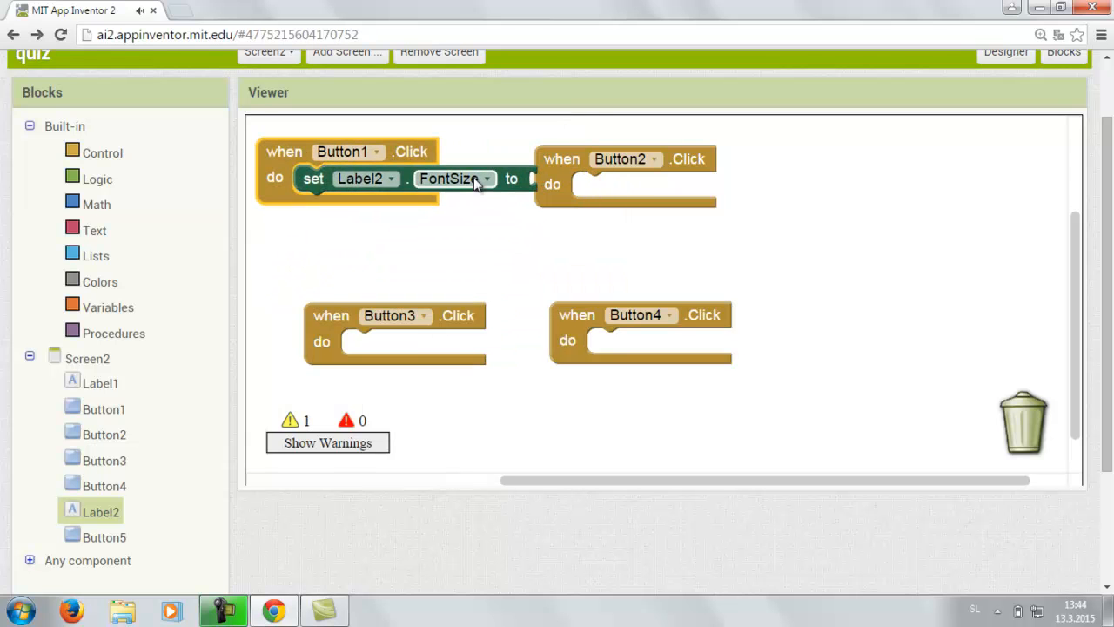
pyautogui.click(438, 178)
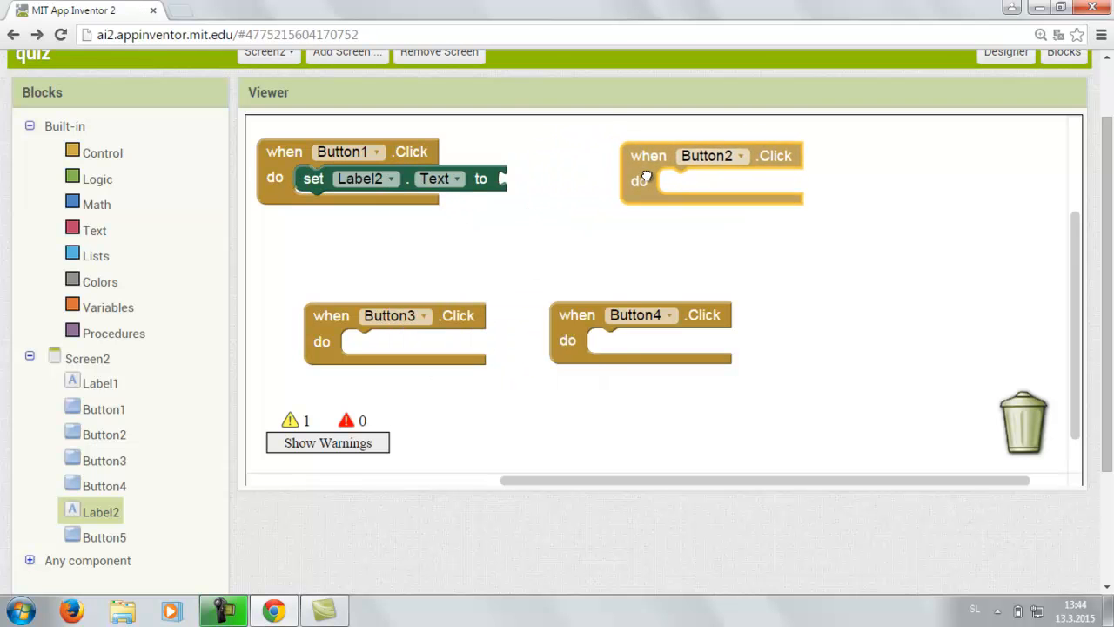
pyautogui.click(94, 229)
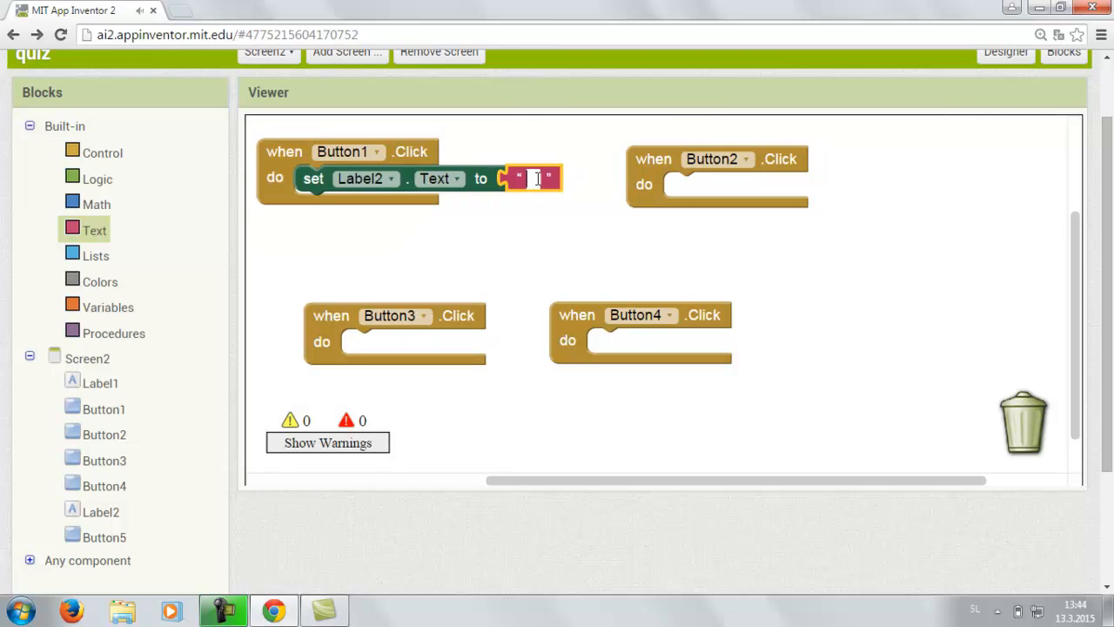
pyautogui.write('Correct')
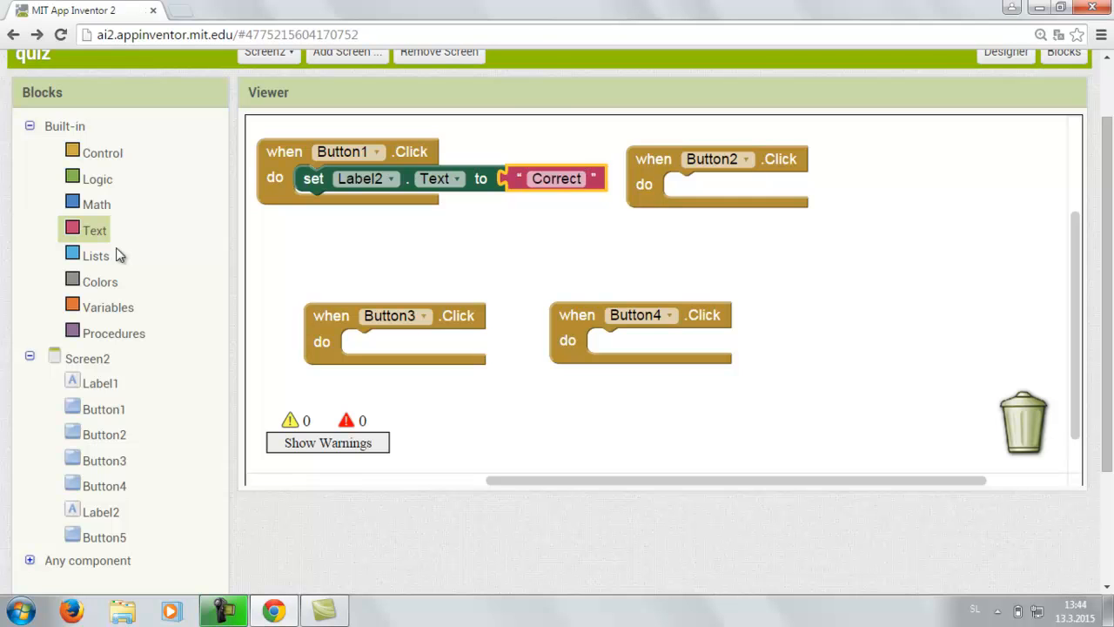
pyautogui.moveTo(111, 502)
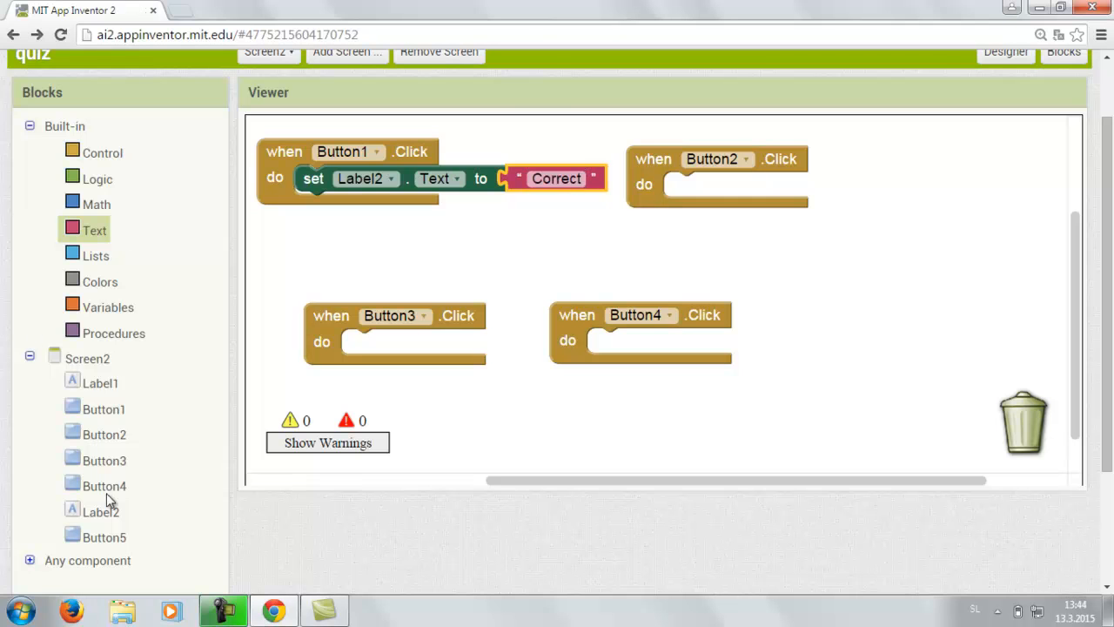
# Also set Label2's background to green and Button5.Visible to true in that handler
pyautogui.click(101, 512)
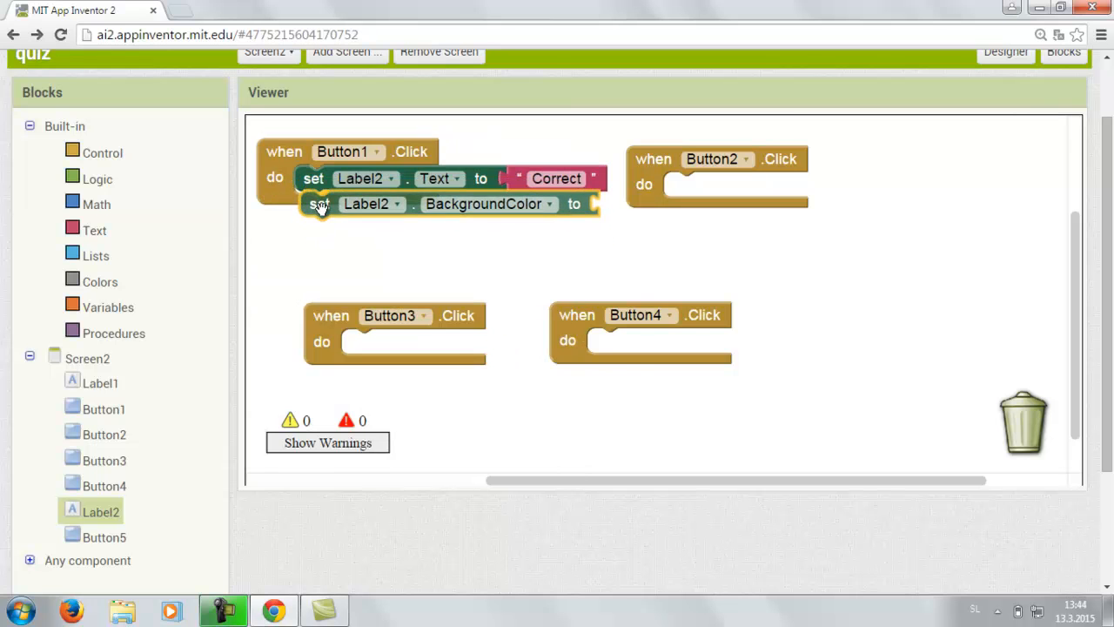
pyautogui.click(99, 282)
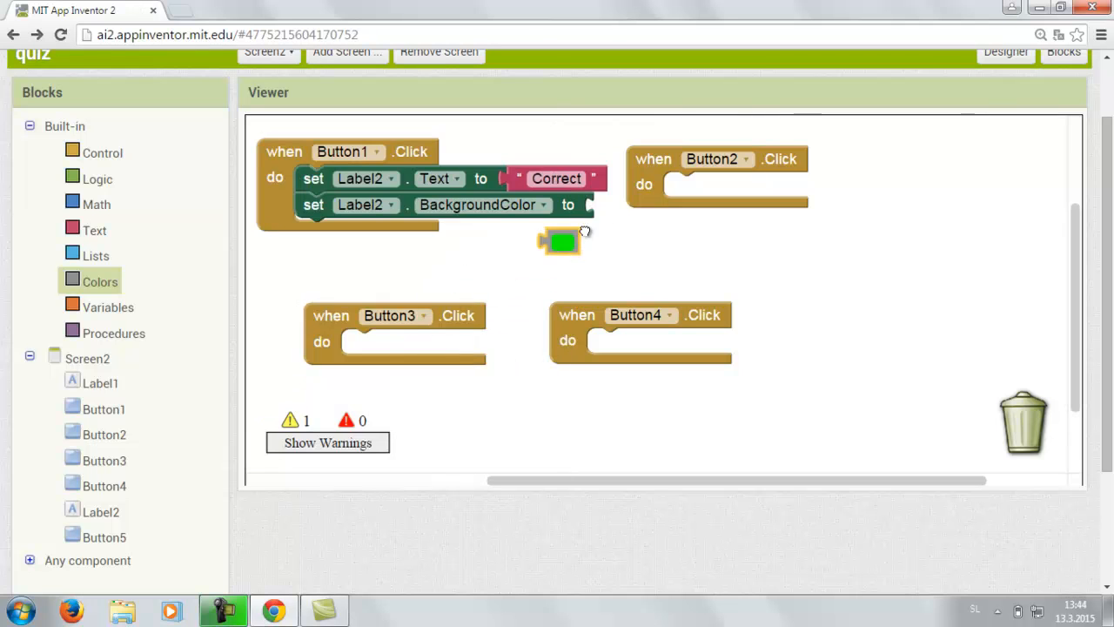
pyautogui.moveTo(560, 241); pyautogui.dragTo(609, 206)
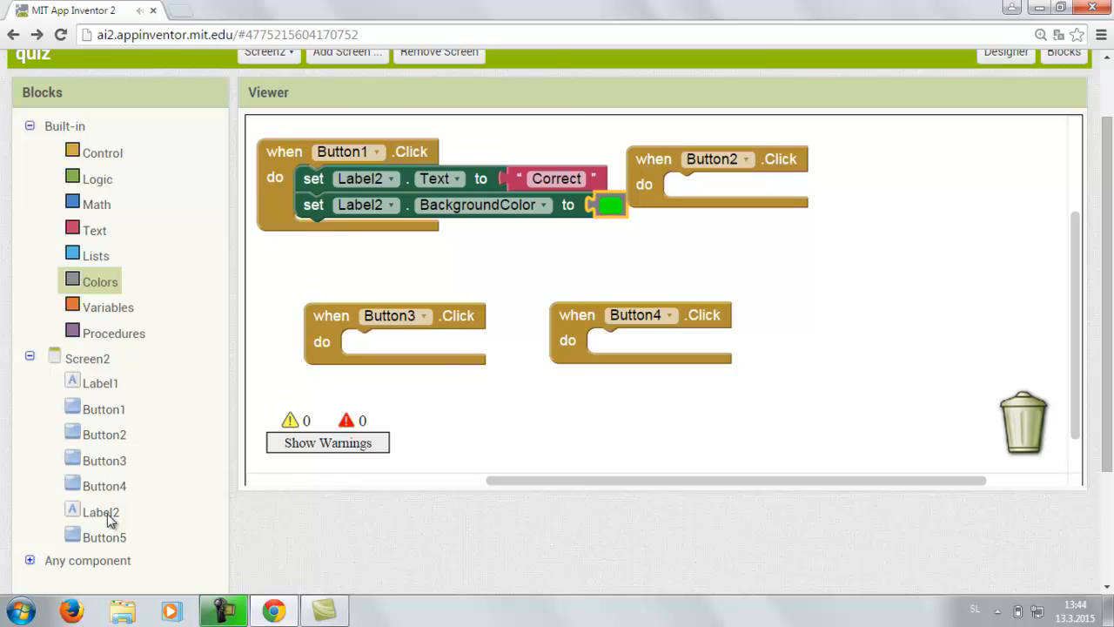
pyautogui.click(101, 512)
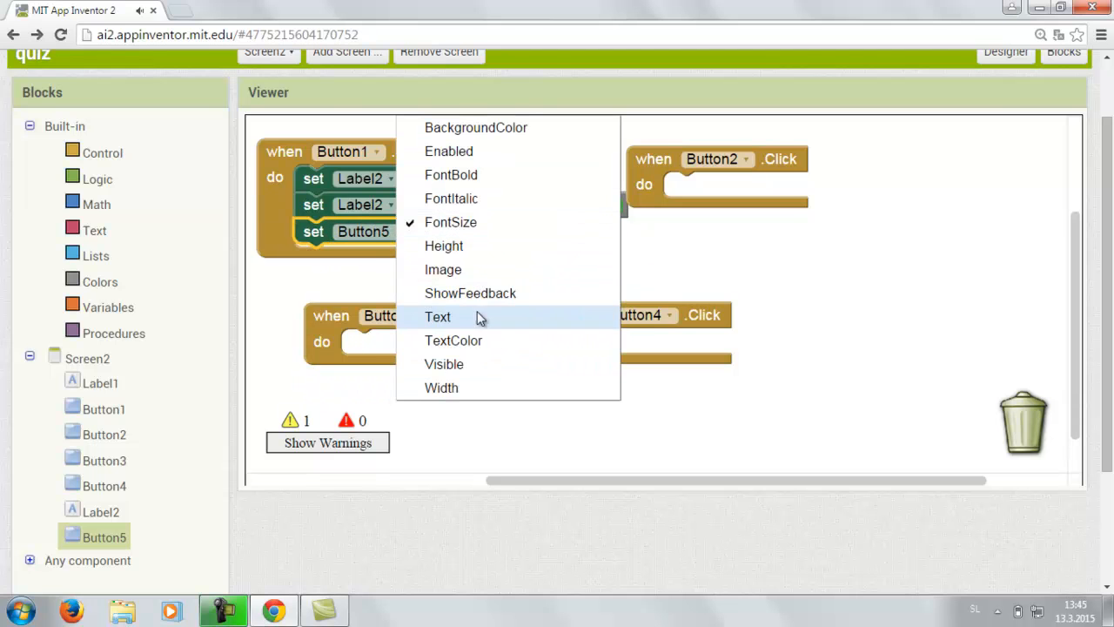
pyautogui.click(444, 363)
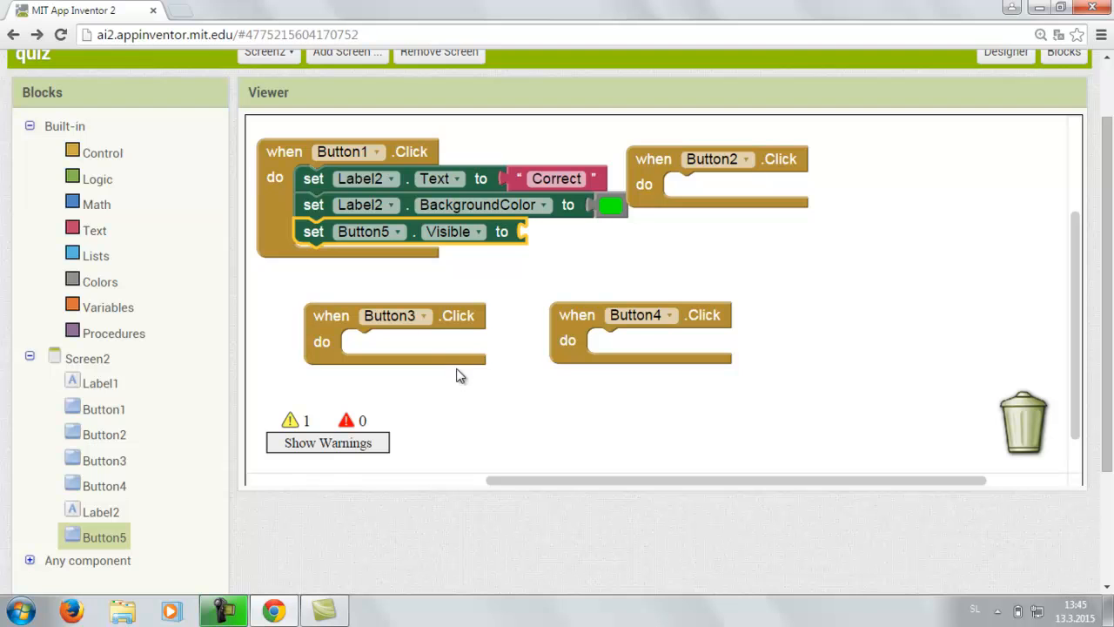
pyautogui.moveTo(96, 179)
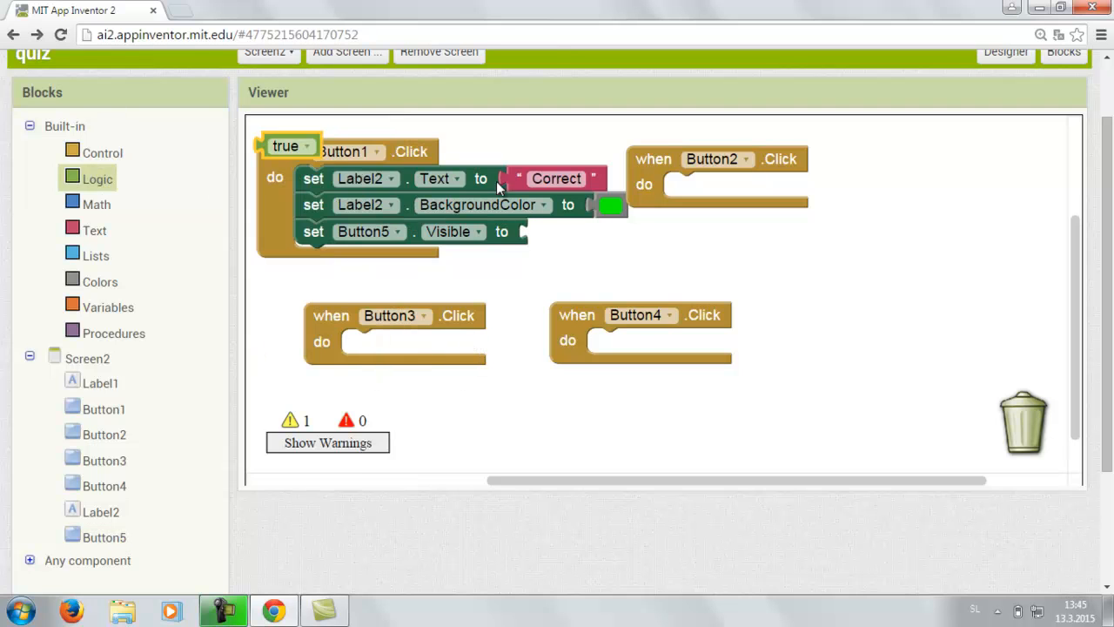
pyautogui.moveTo(287, 146); pyautogui.dragTo(550, 231)
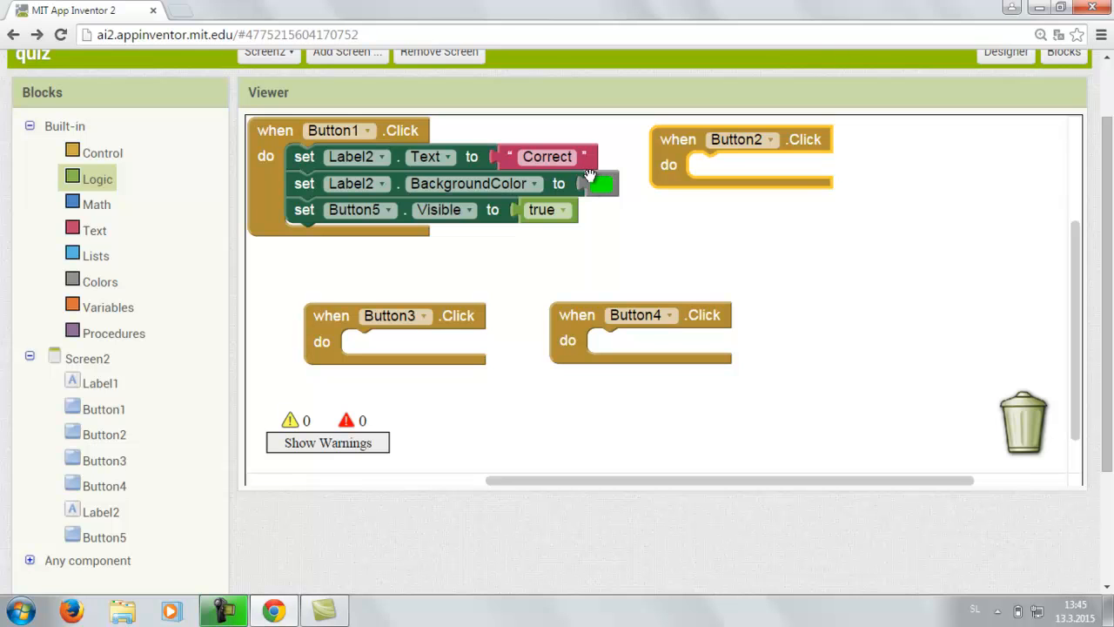
pyautogui.moveTo(104, 513)
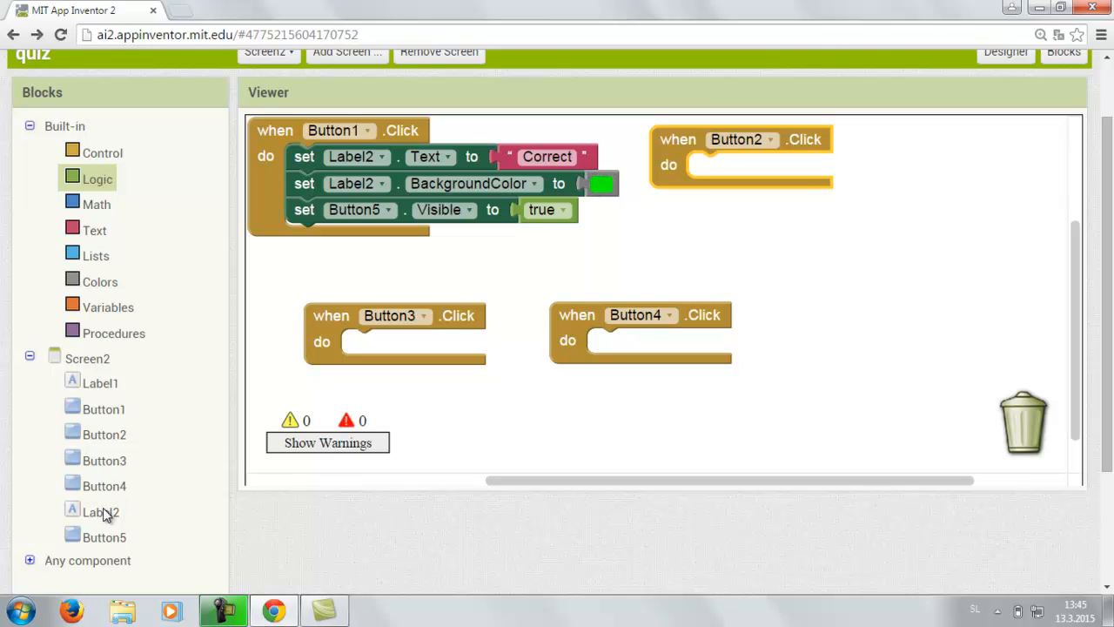
# In Button2.Click, set Label2.Text to 'Wrong'
pyautogui.click(101, 512)
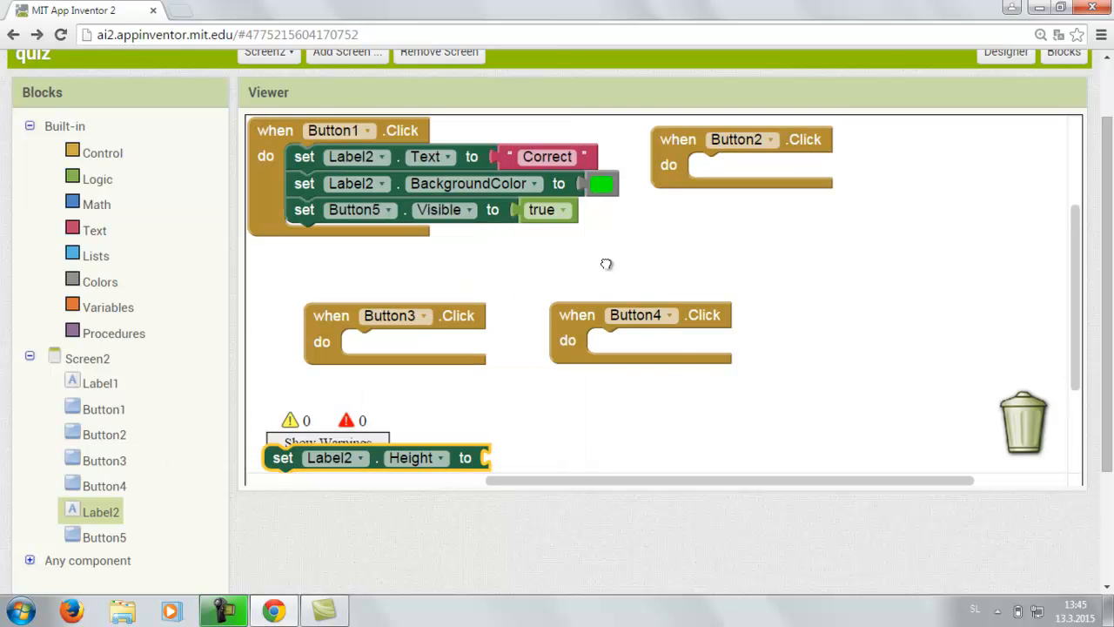
pyautogui.moveTo(376, 456); pyautogui.dragTo(757, 167)
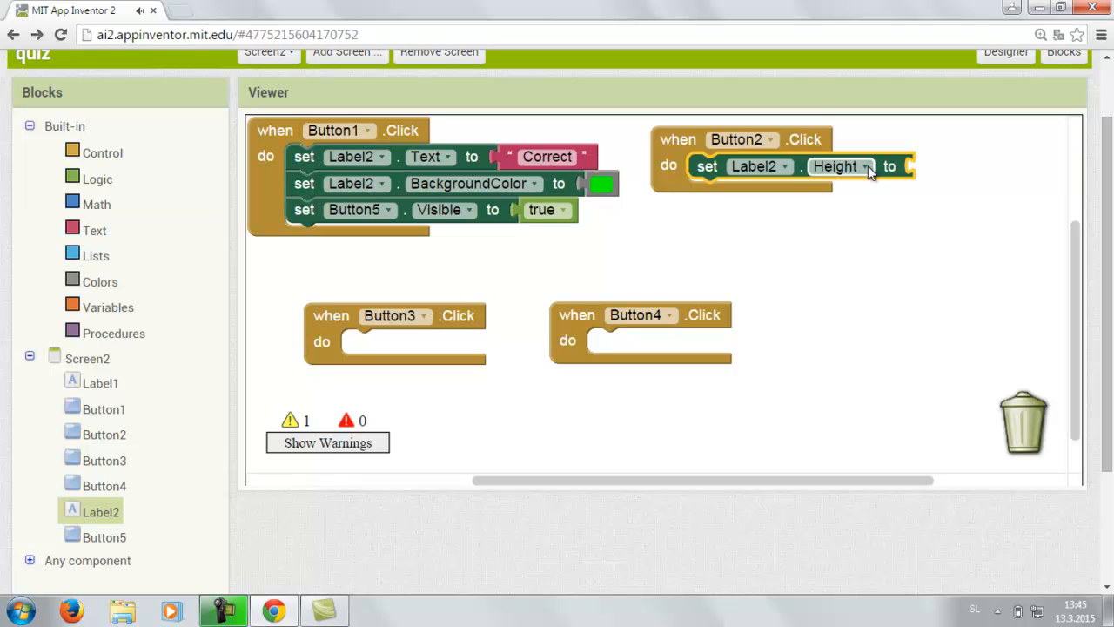
pyautogui.click(865, 167)
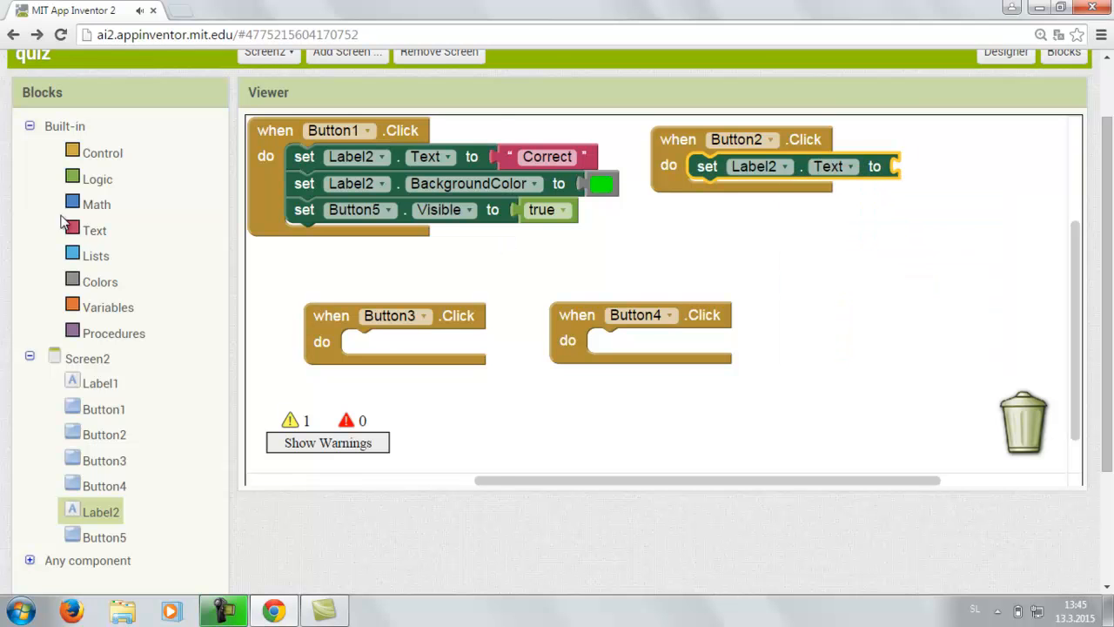
pyautogui.click(94, 230)
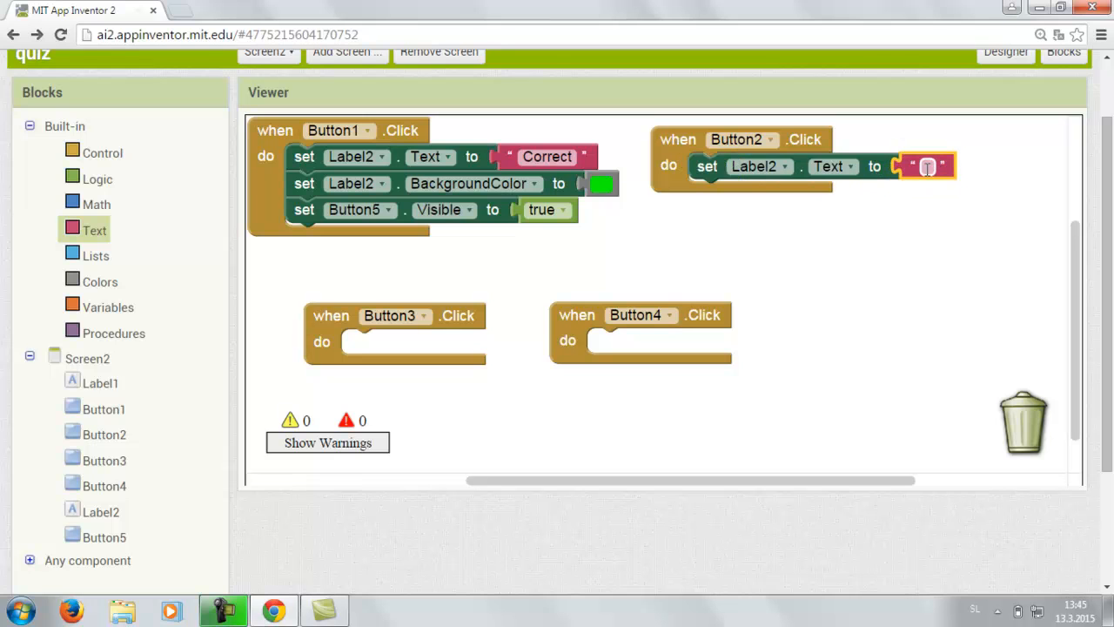
pyautogui.write('Wrong')
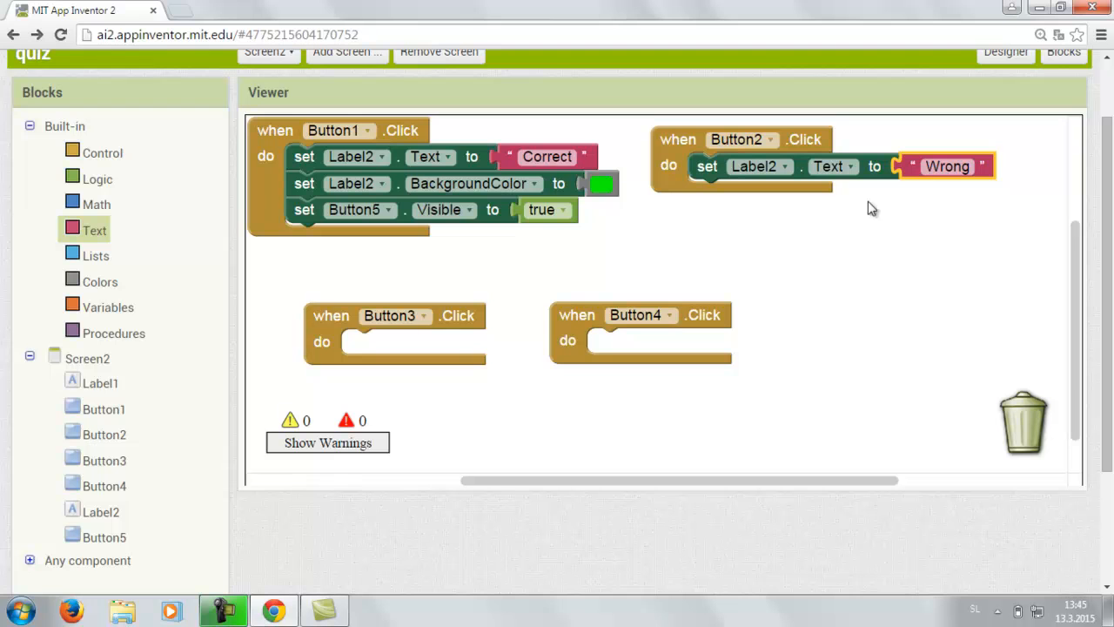
pyautogui.click(101, 512)
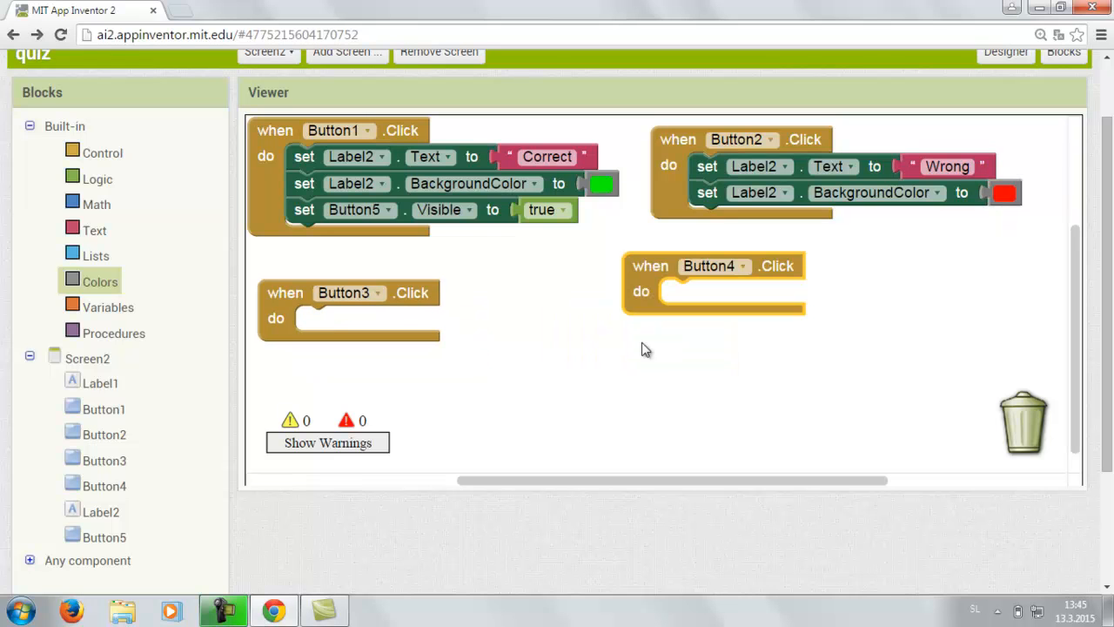
pyautogui.moveTo(585, 347)
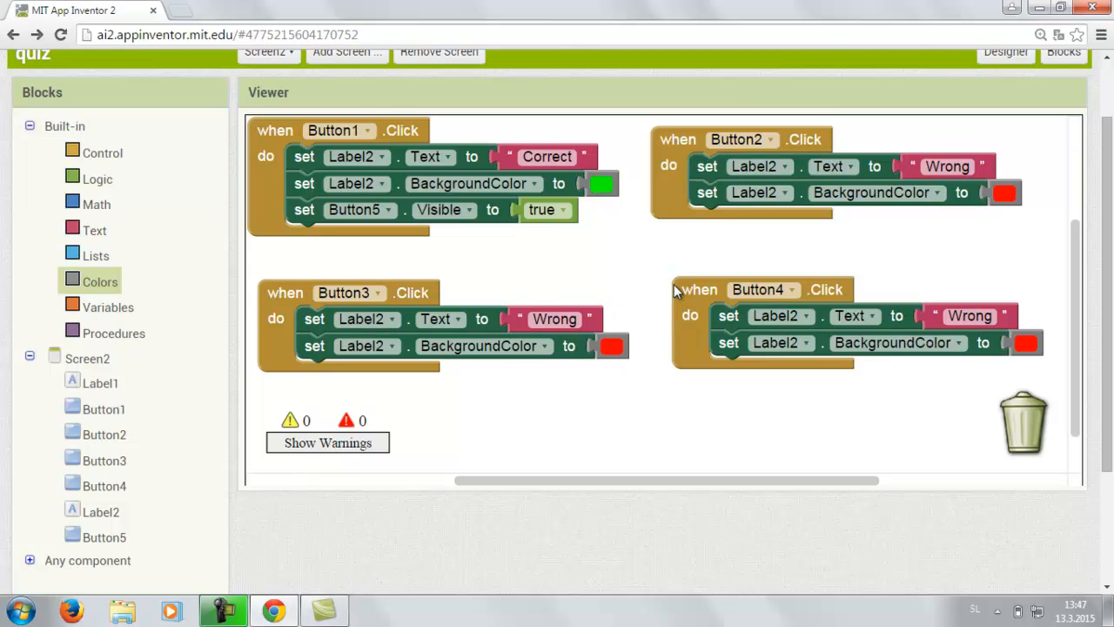
pyautogui.moveTo(271, 213)
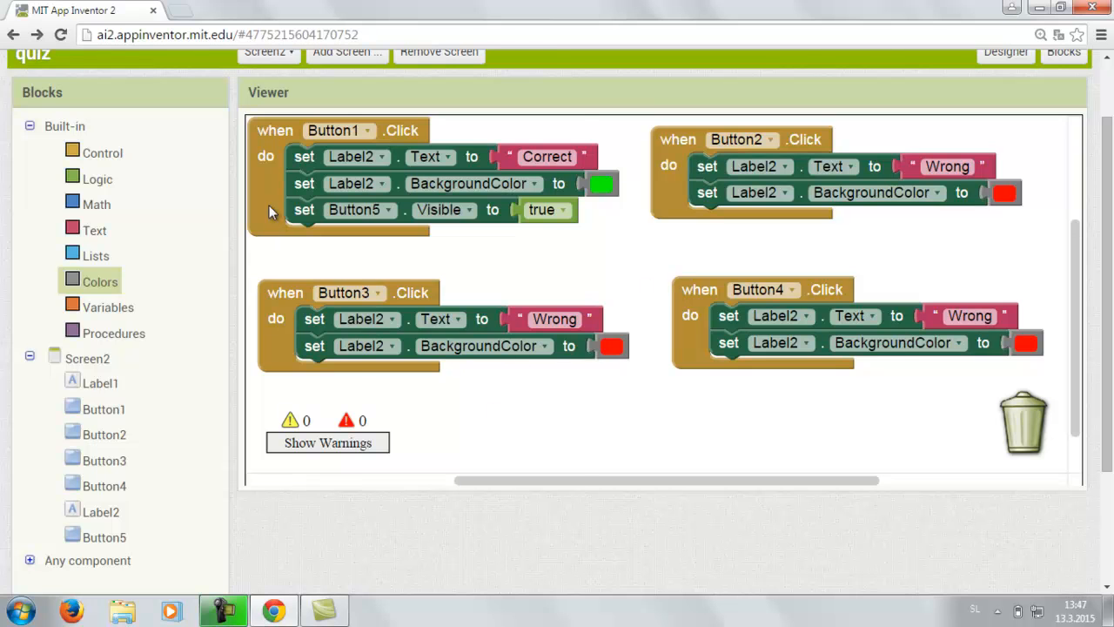
# Add Button5.Click that opens another screen named 'Screen3'
pyautogui.click(105, 536)
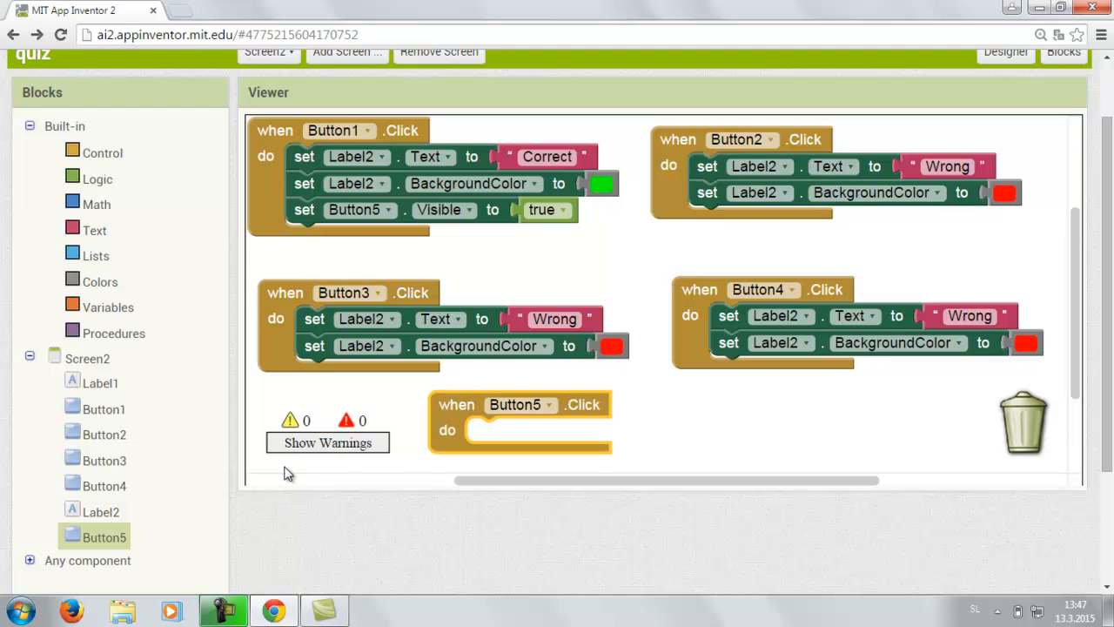
pyautogui.moveTo(320, 328)
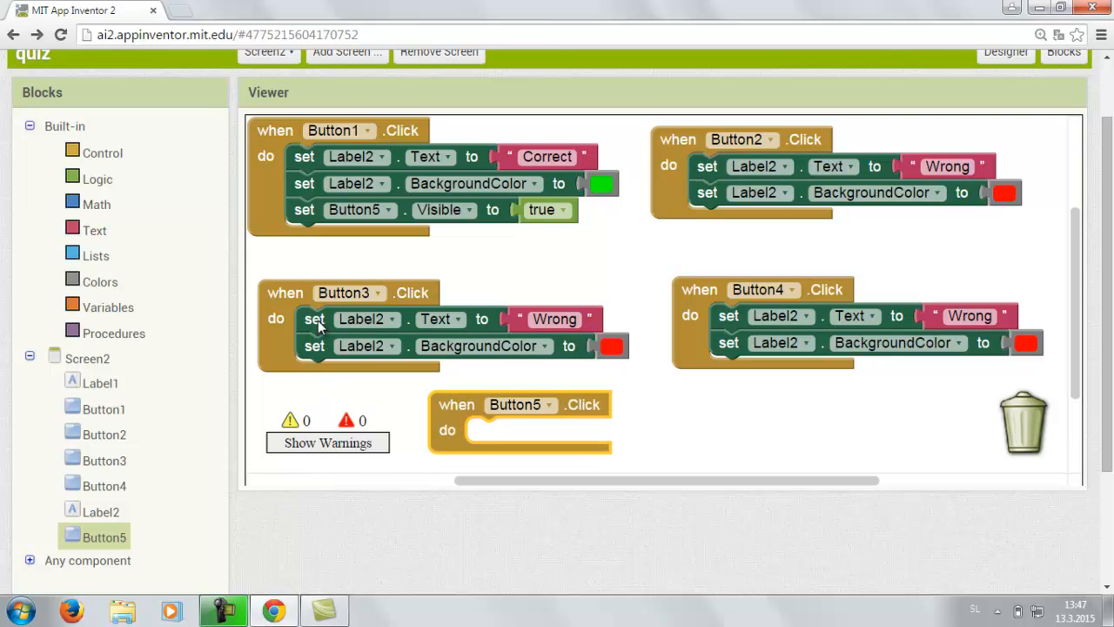
pyautogui.click(100, 153)
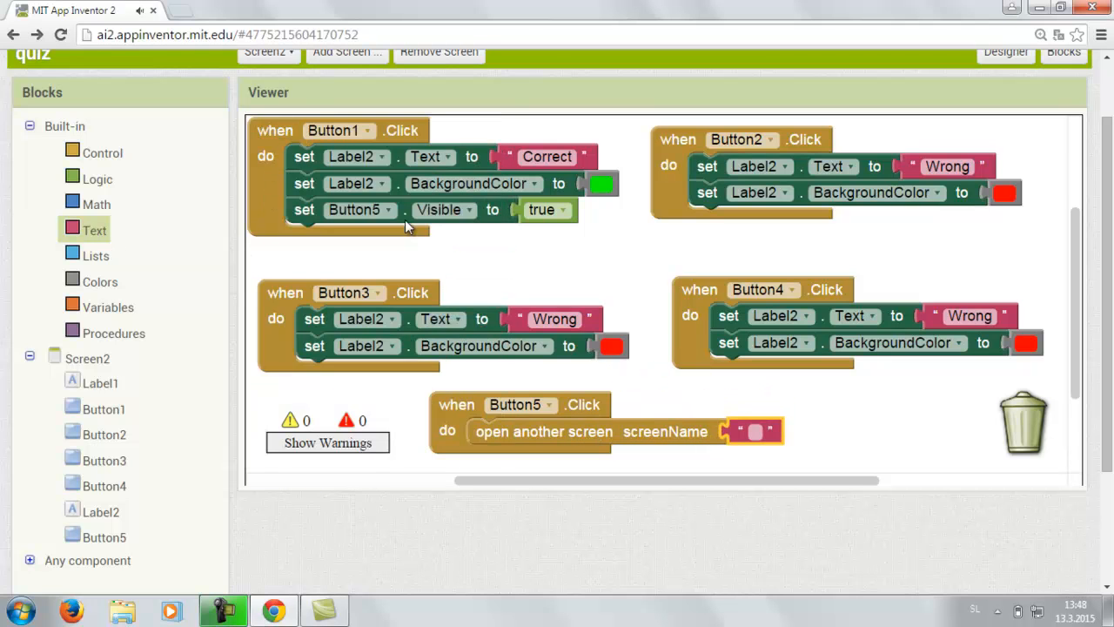
pyautogui.write('S')
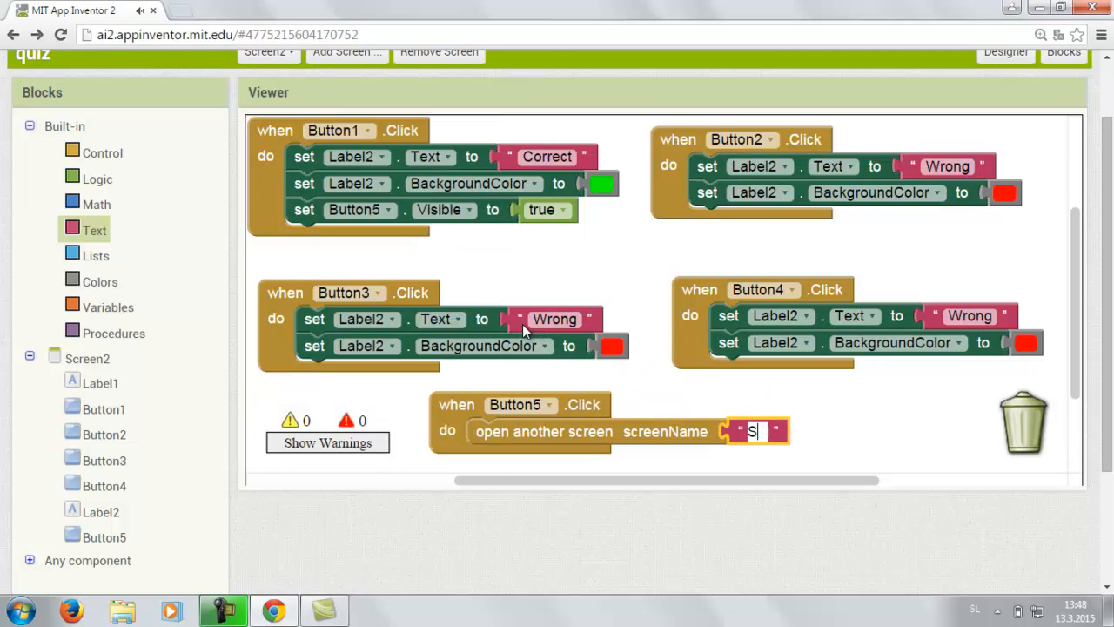
pyautogui.write('creen3')
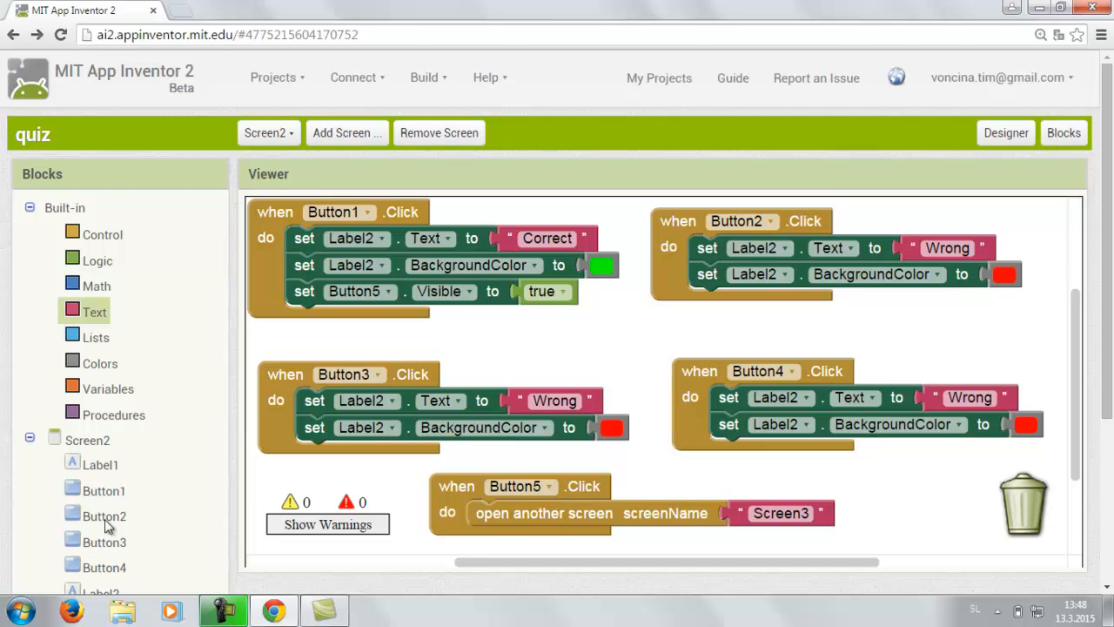
# On Screen3, make Button1.Click open another screen named 'Screen1'
pyautogui.click(268, 132)
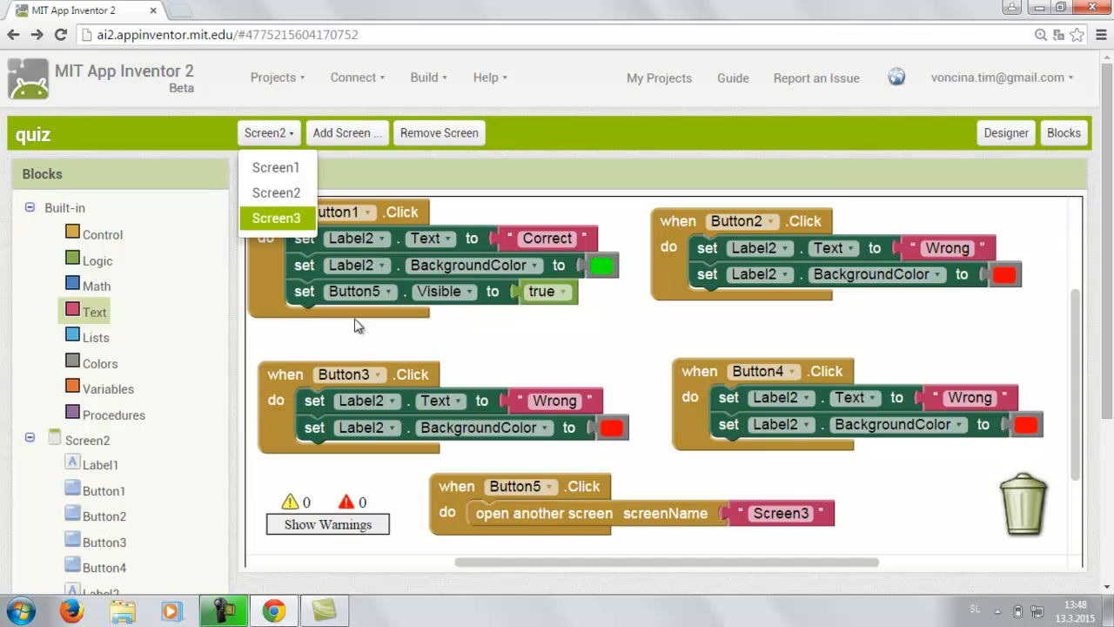
pyautogui.click(275, 218)
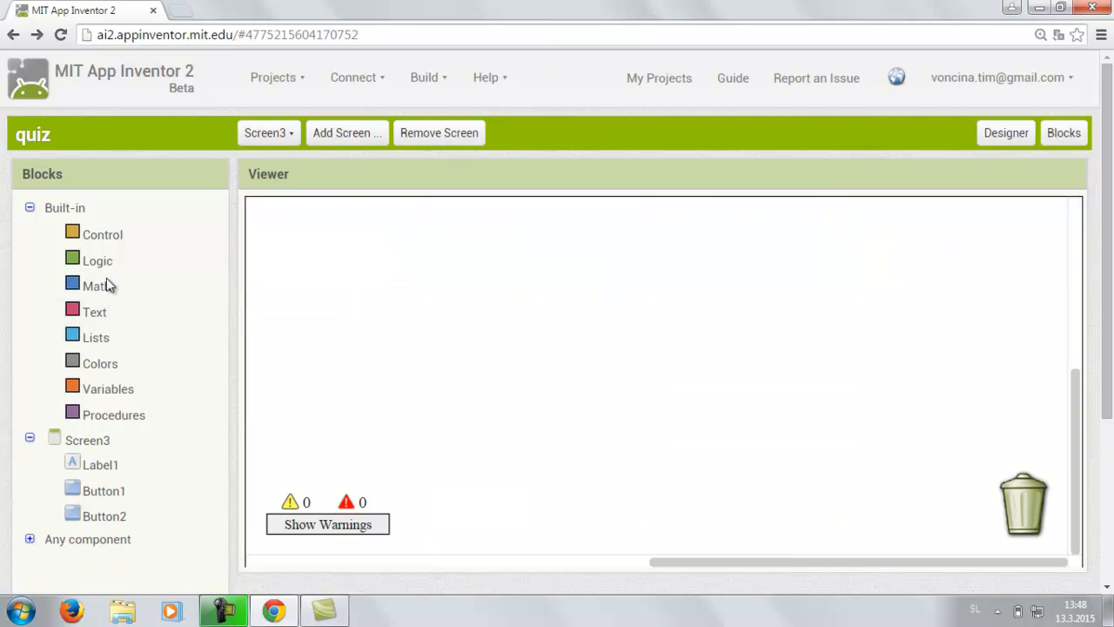
pyautogui.click(104, 491)
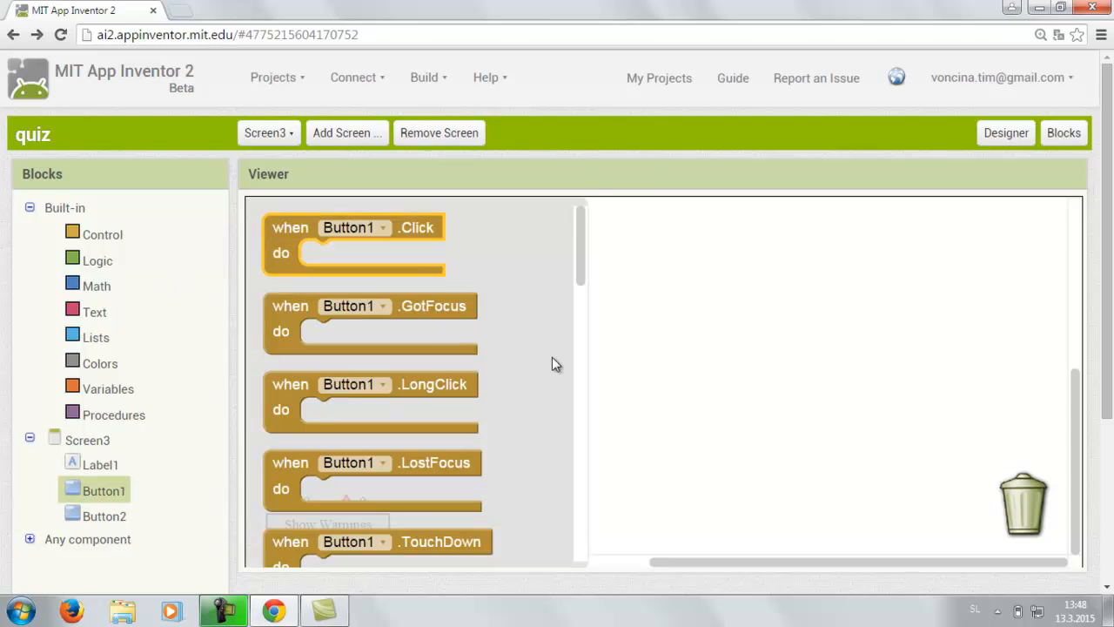
pyautogui.click(105, 515)
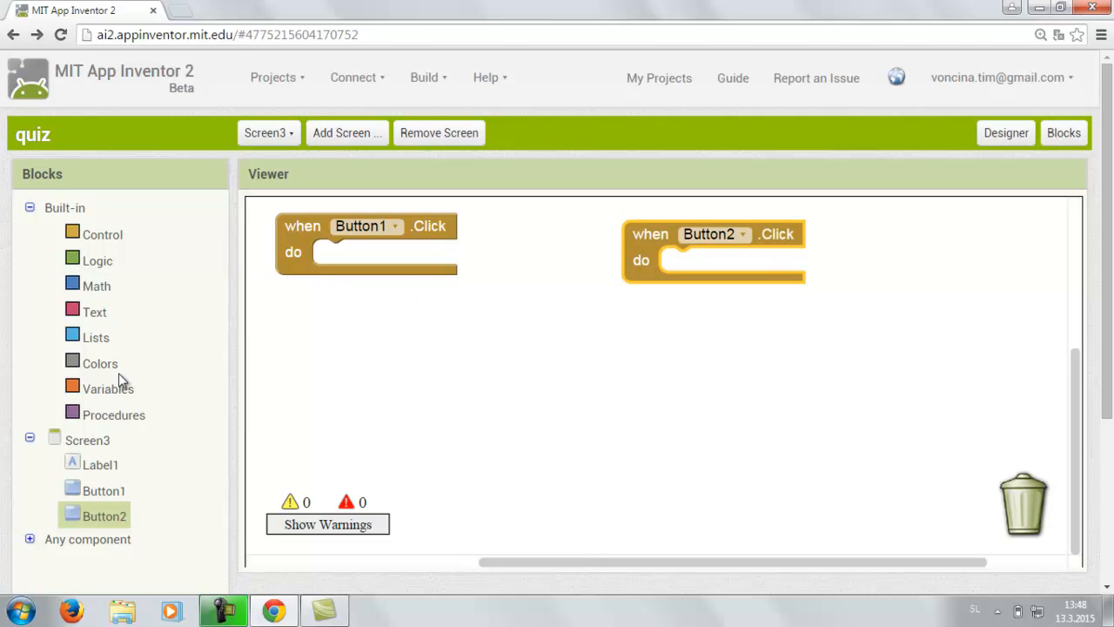
pyautogui.moveTo(106, 513)
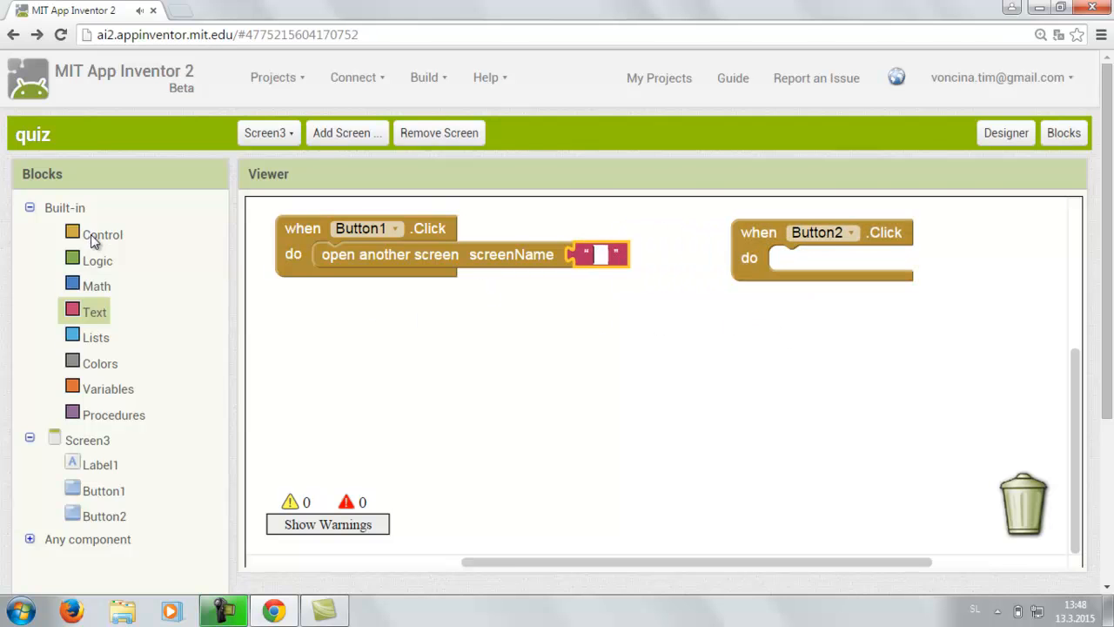
pyautogui.write('Screen1')
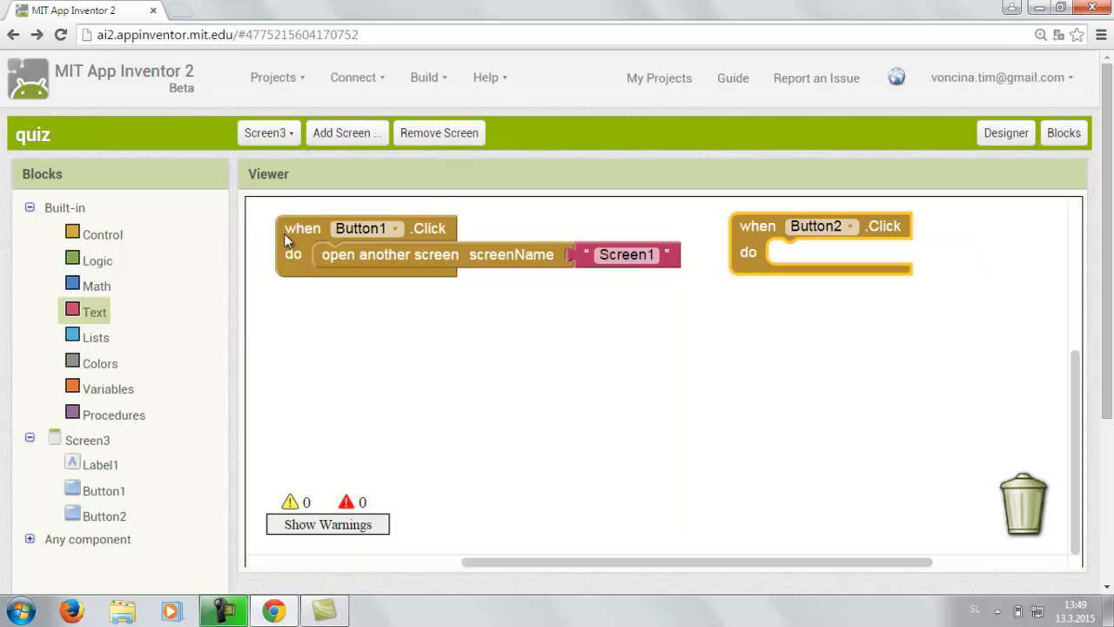
pyautogui.moveTo(937, 407)
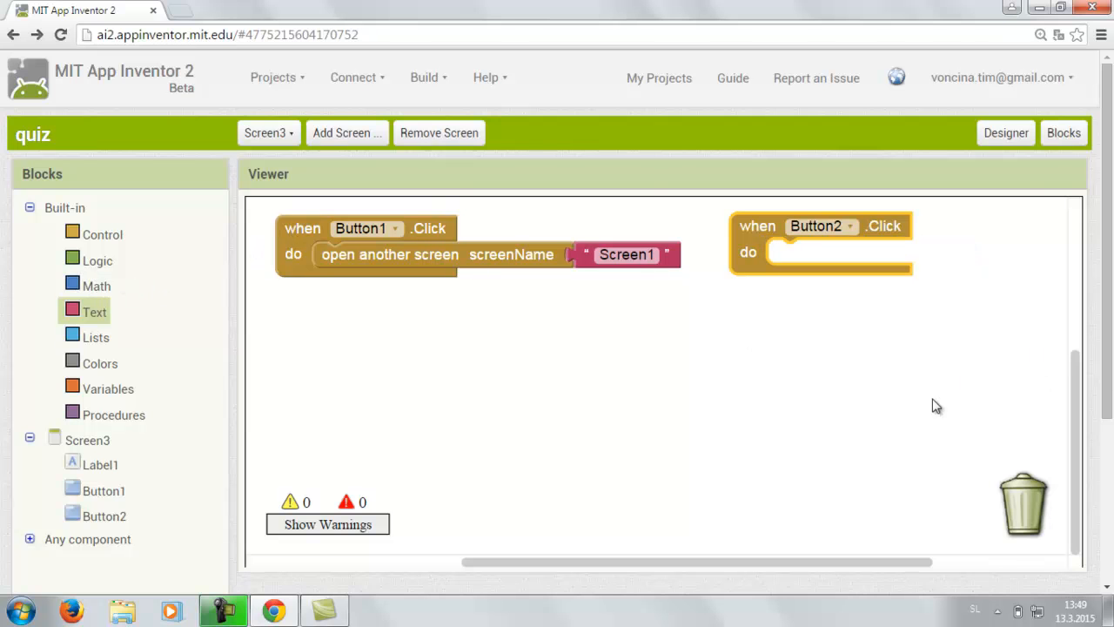
# Make Button2.Click close the application
pyautogui.click(100, 233)
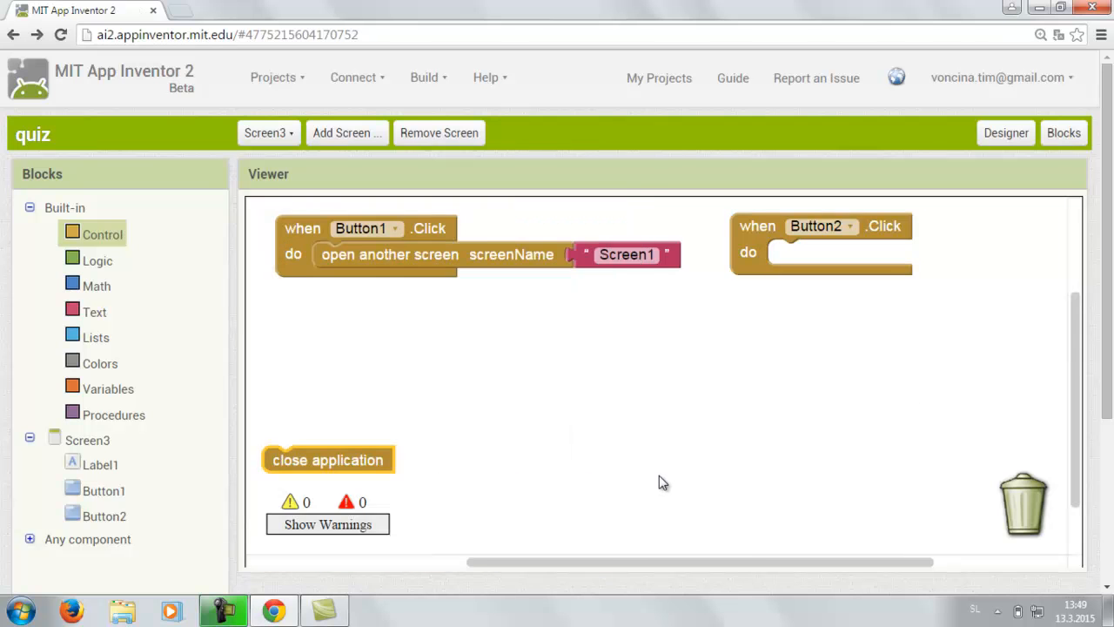
pyautogui.moveTo(327, 459); pyautogui.dragTo(832, 253)
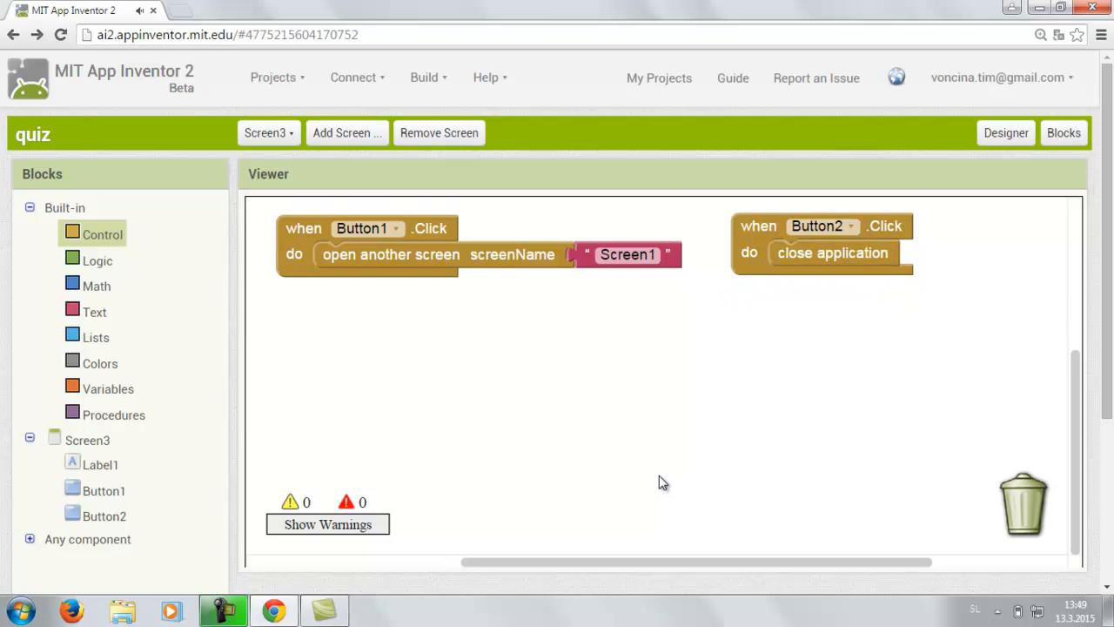
pyautogui.click(268, 132)
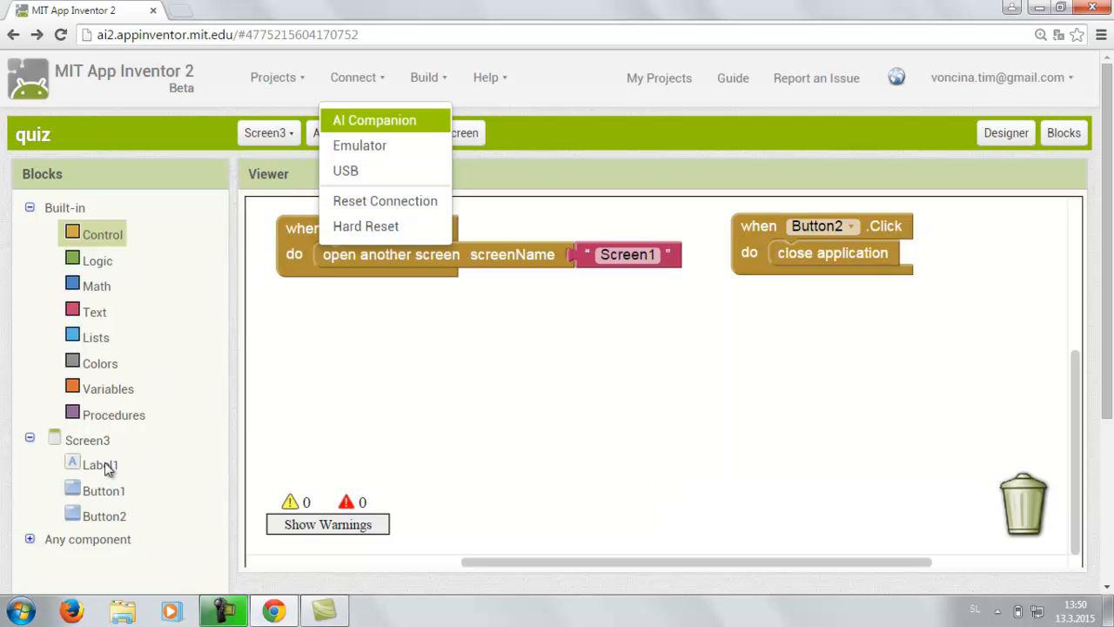
pyautogui.moveTo(96, 531)
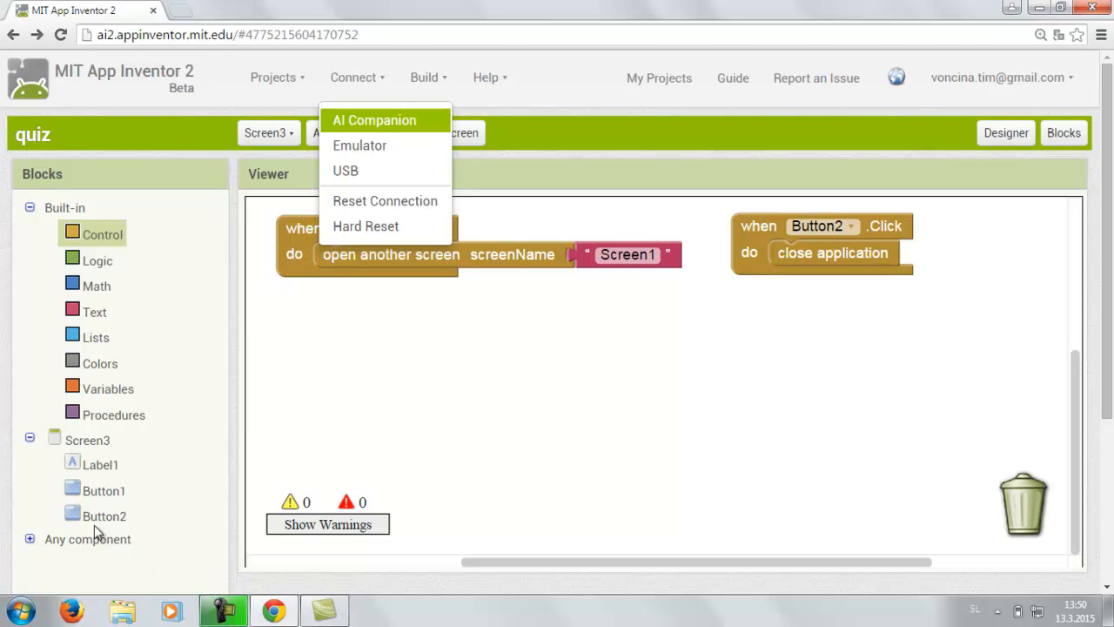
pyautogui.moveTo(498, 307)
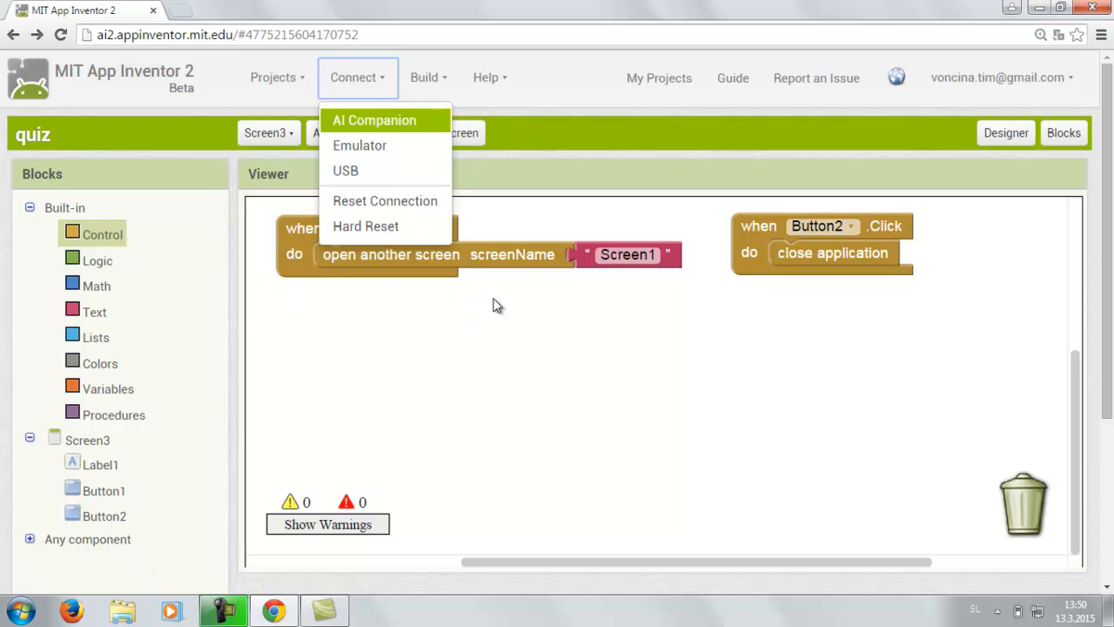
pyautogui.click(375, 120)
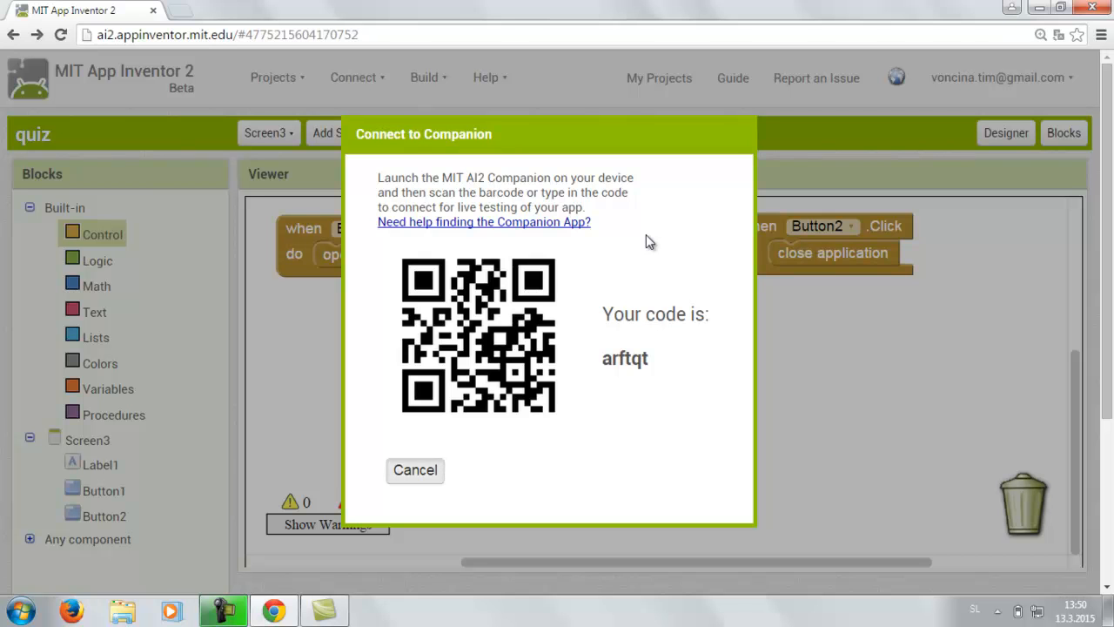
pyautogui.click(414, 470)
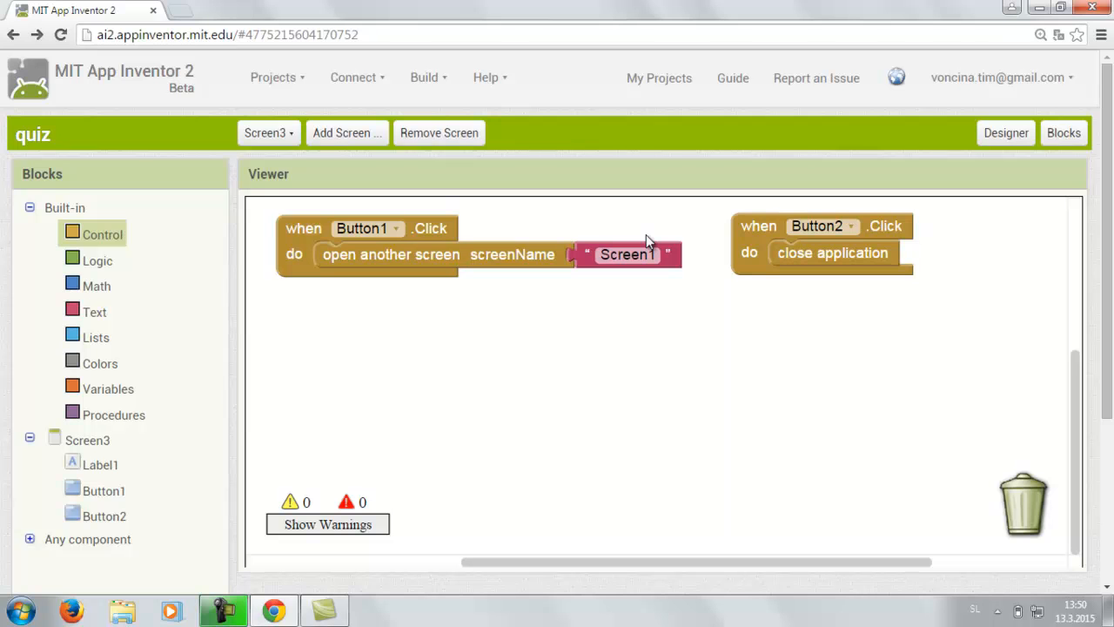
pyautogui.moveTo(483, 313)
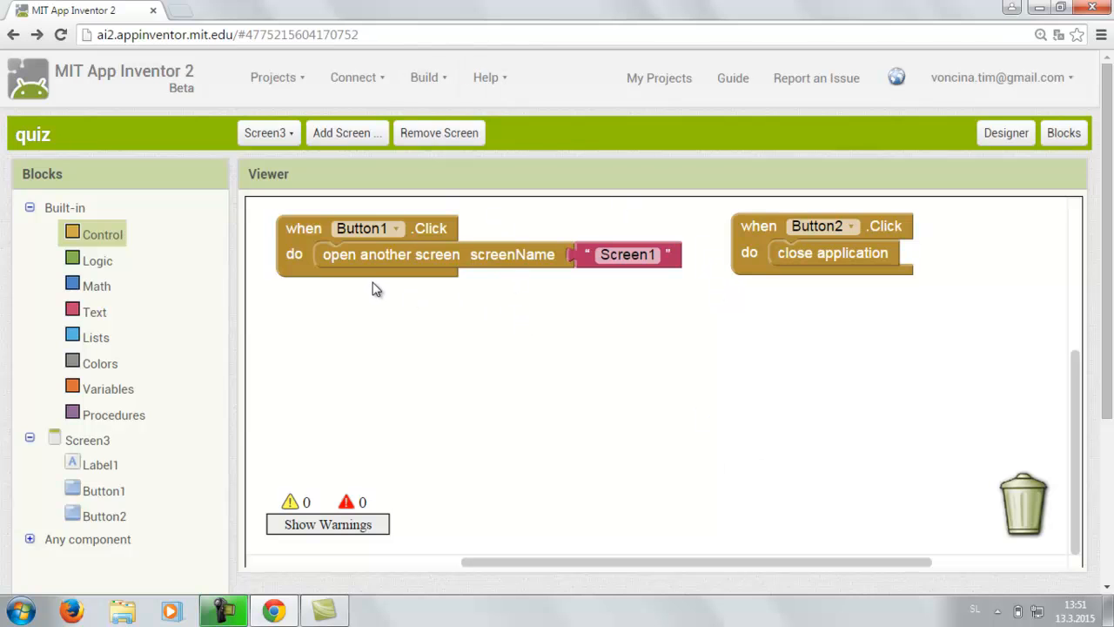
pyautogui.click(424, 77)
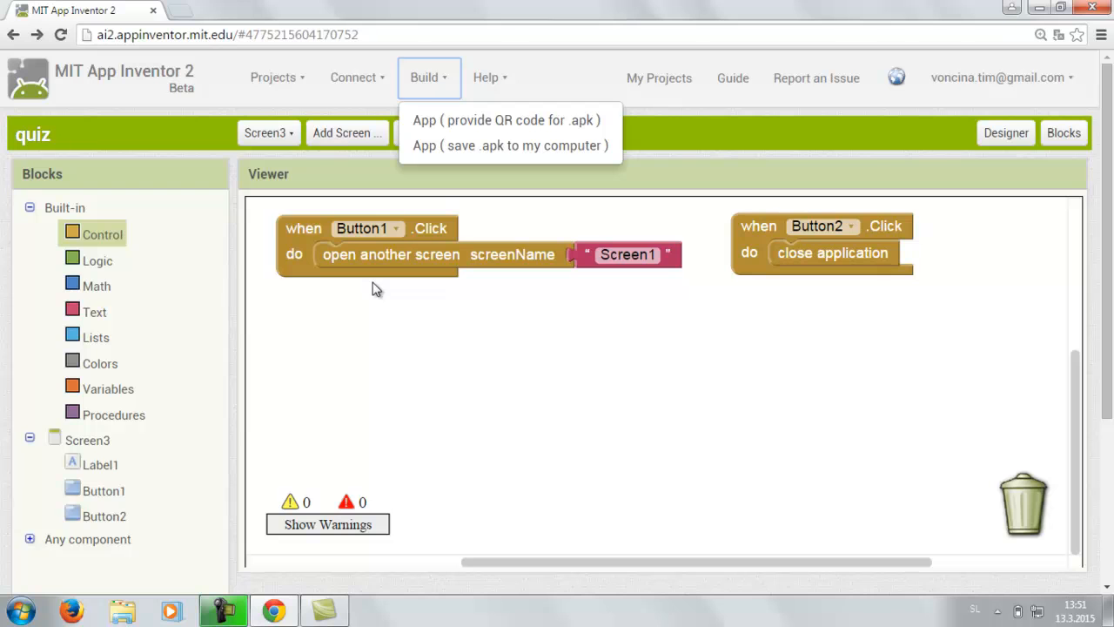
pyautogui.moveTo(764, 243)
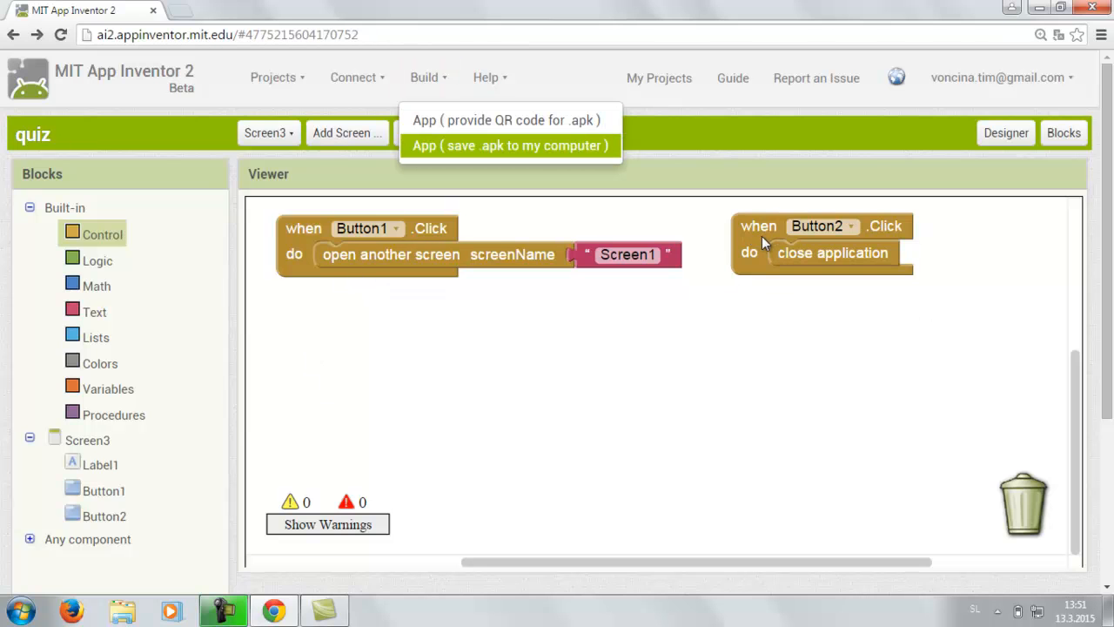
pyautogui.moveTo(763, 240)
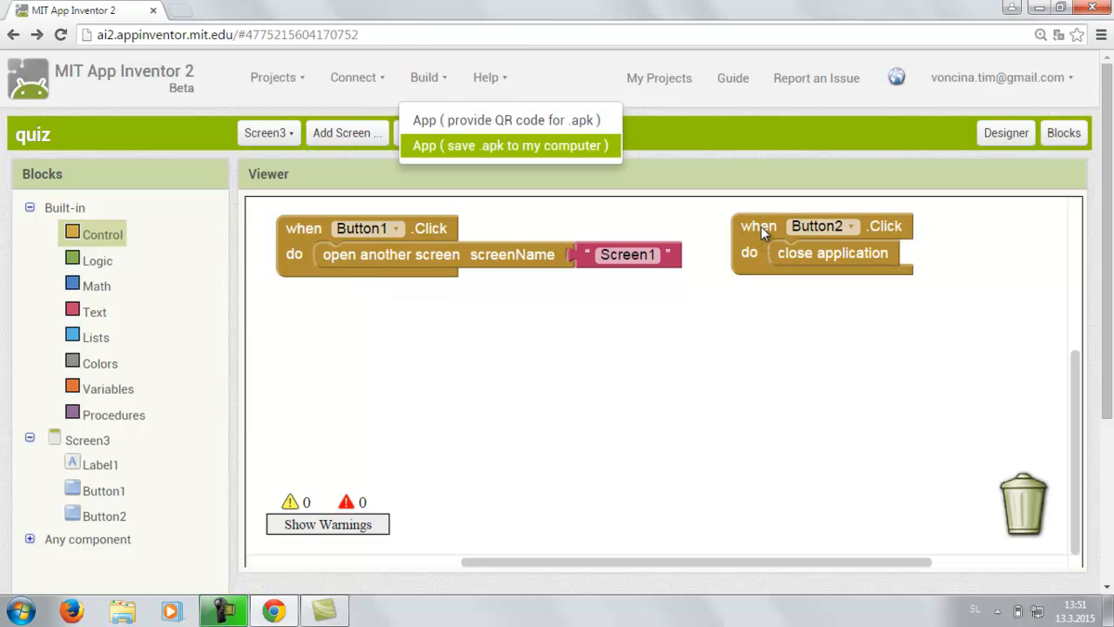
pyautogui.moveTo(734, 240)
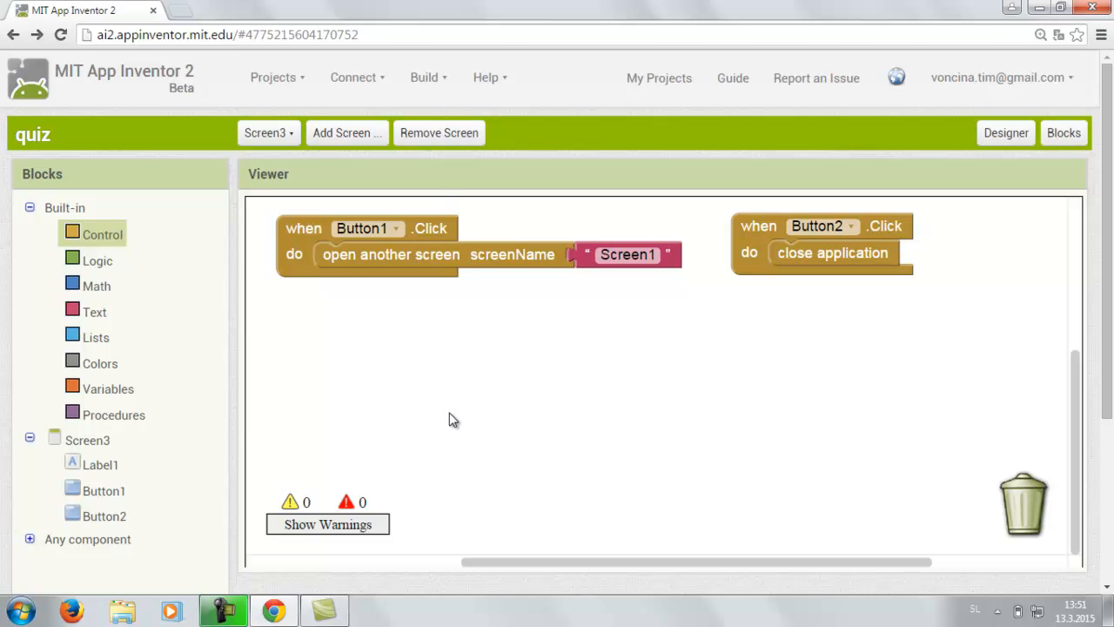
pyautogui.moveTo(329, 427)
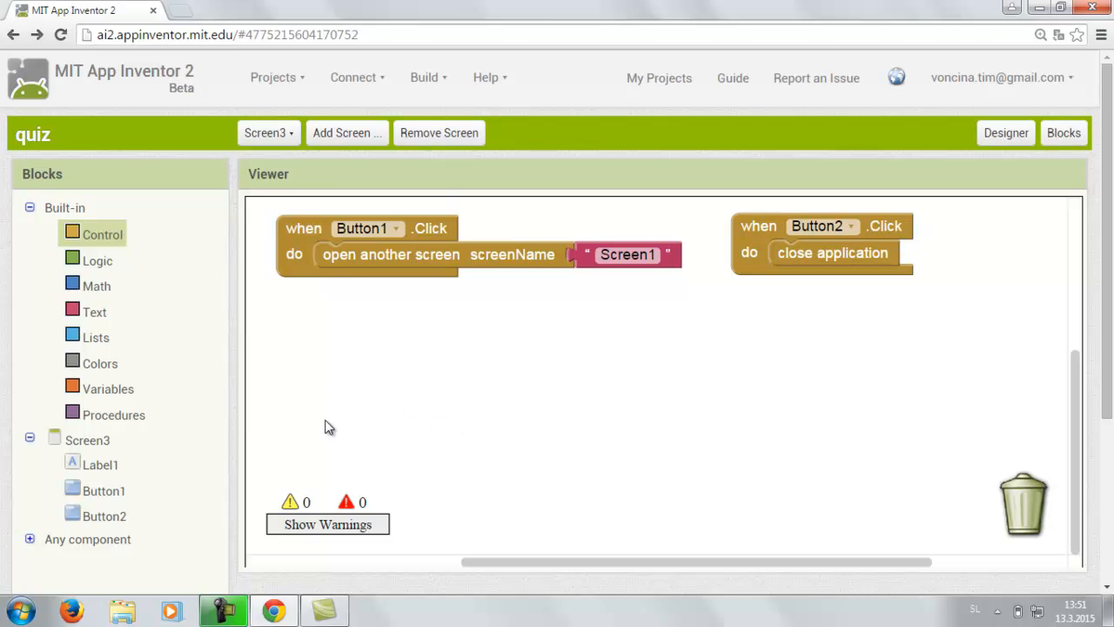